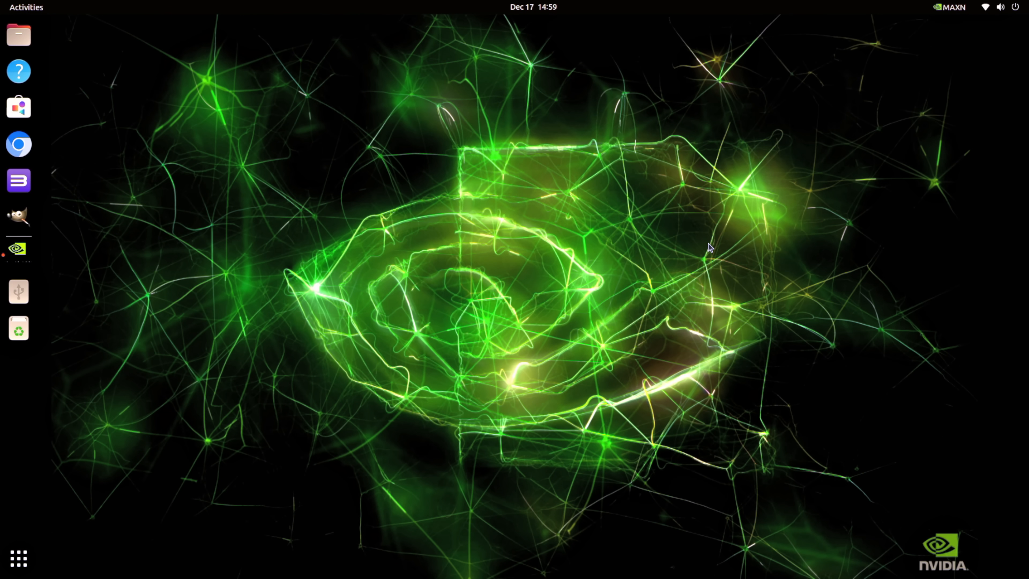
pyautogui.moveTo(480, 210)
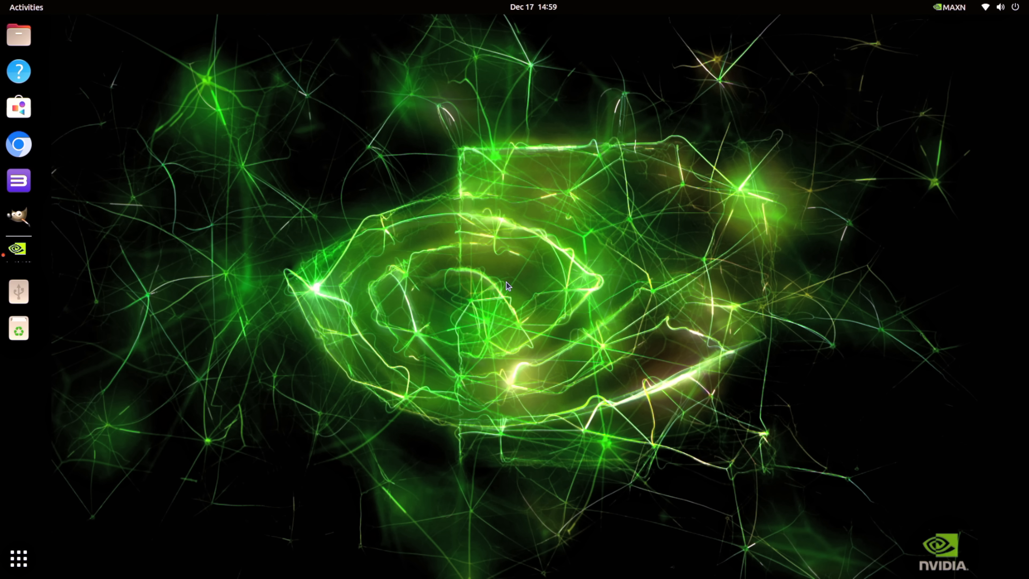
pyautogui.moveTo(37, 457)
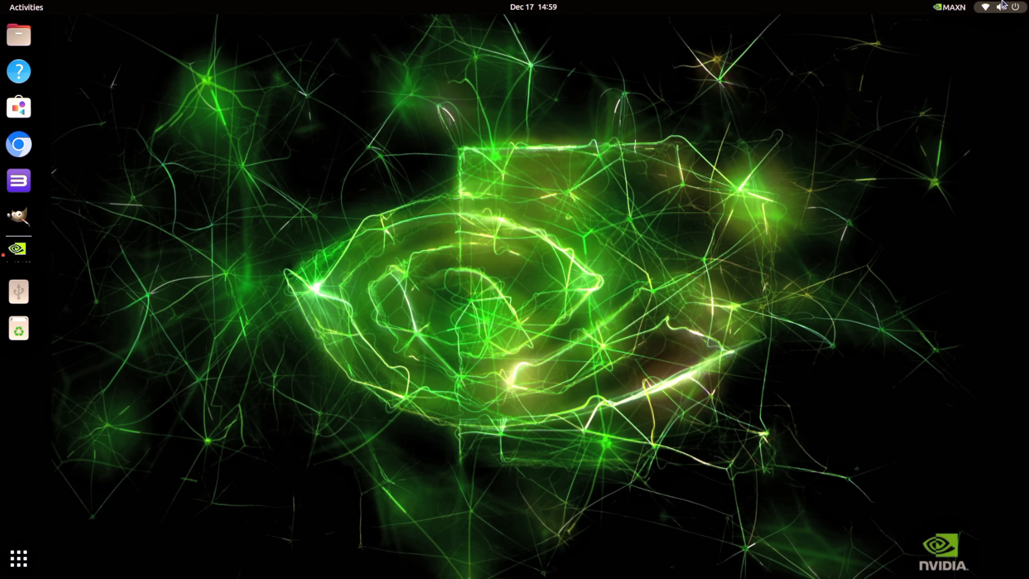
# Show the Jetson power modes and briefly run the Jetson power monitoring tool.
pyautogui.click(951, 7)
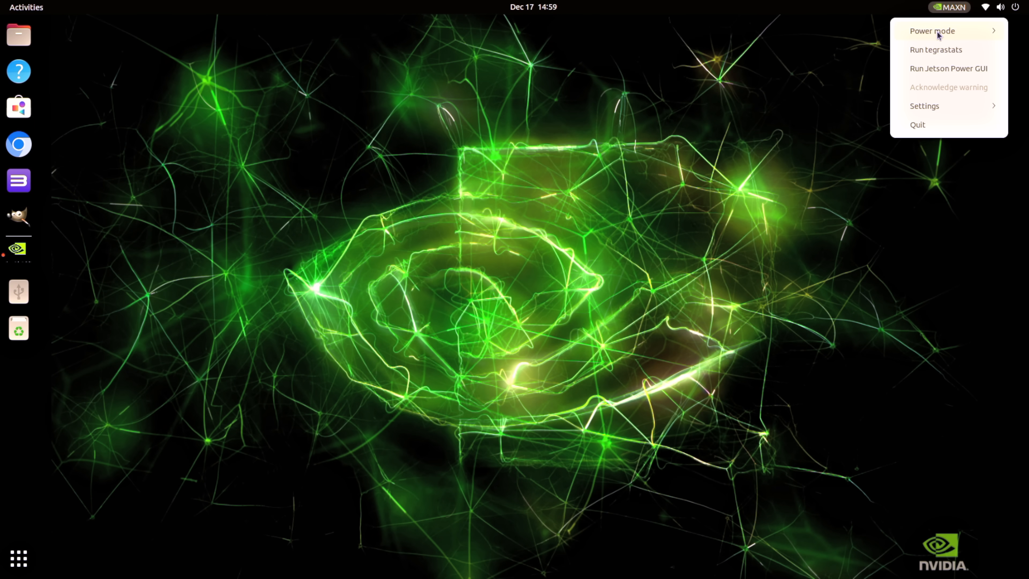
pyautogui.click(931, 31)
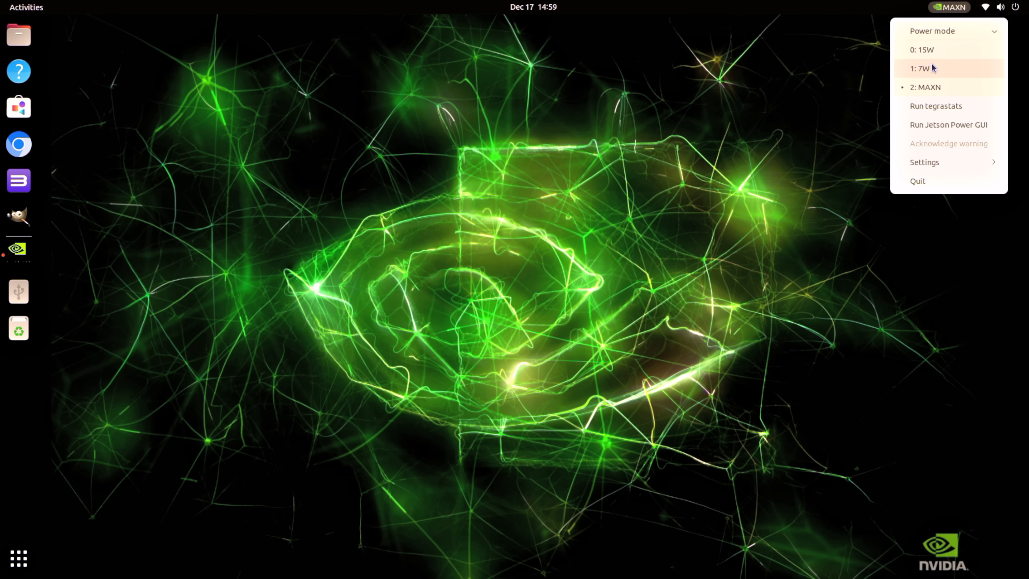
pyautogui.moveTo(937, 86)
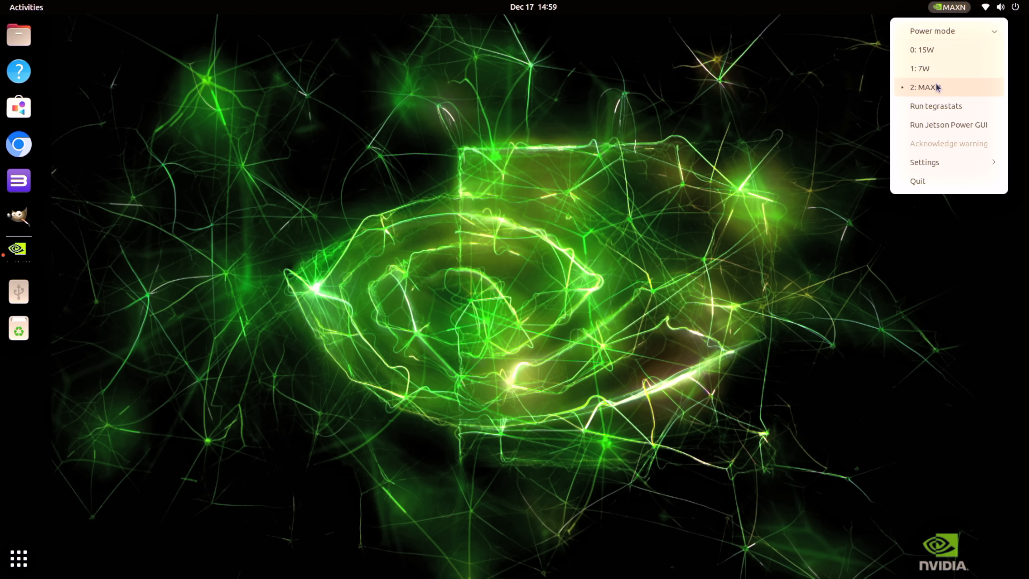
pyautogui.moveTo(942, 92)
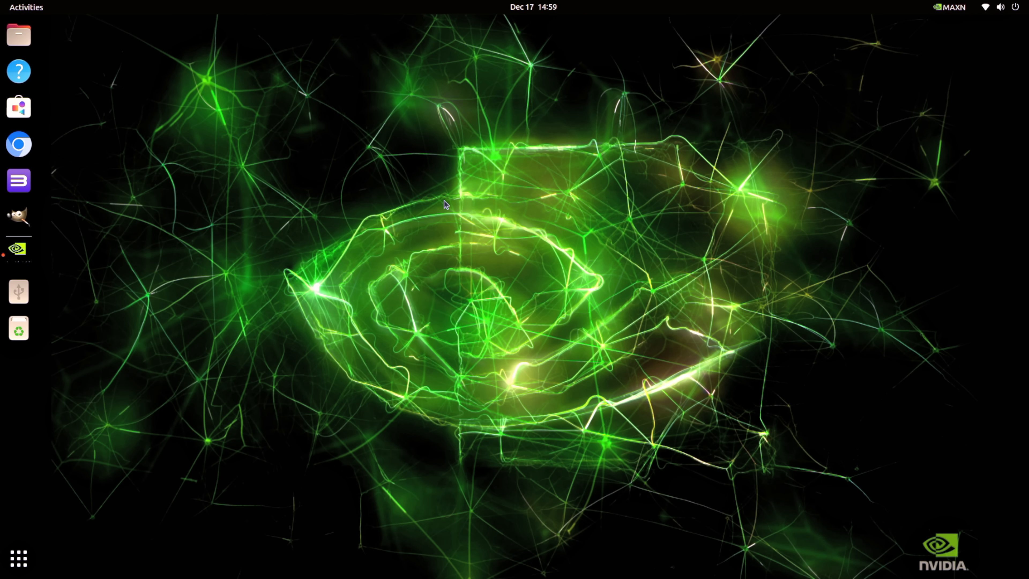
pyautogui.click(18, 254)
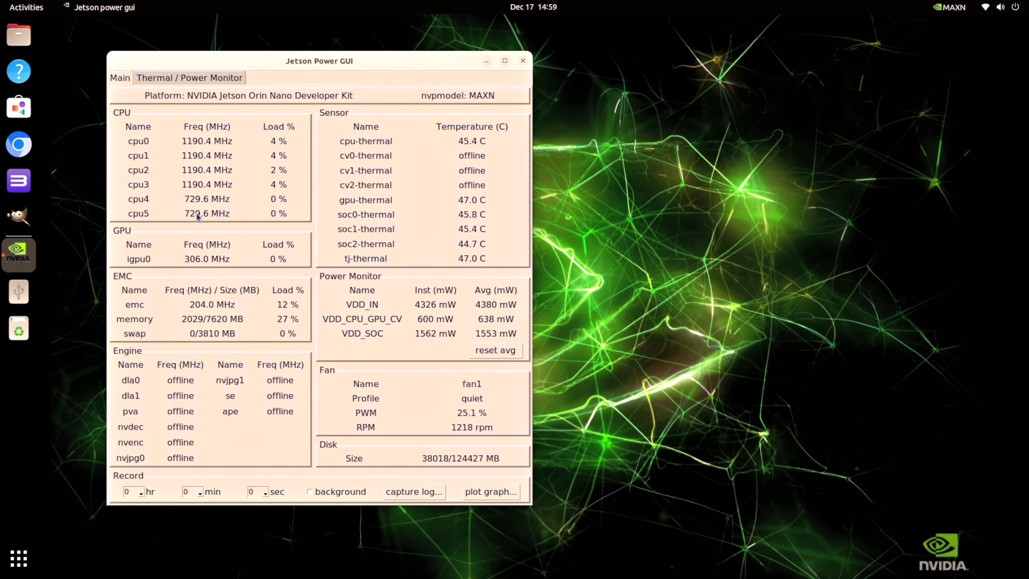
pyautogui.moveTo(140, 255)
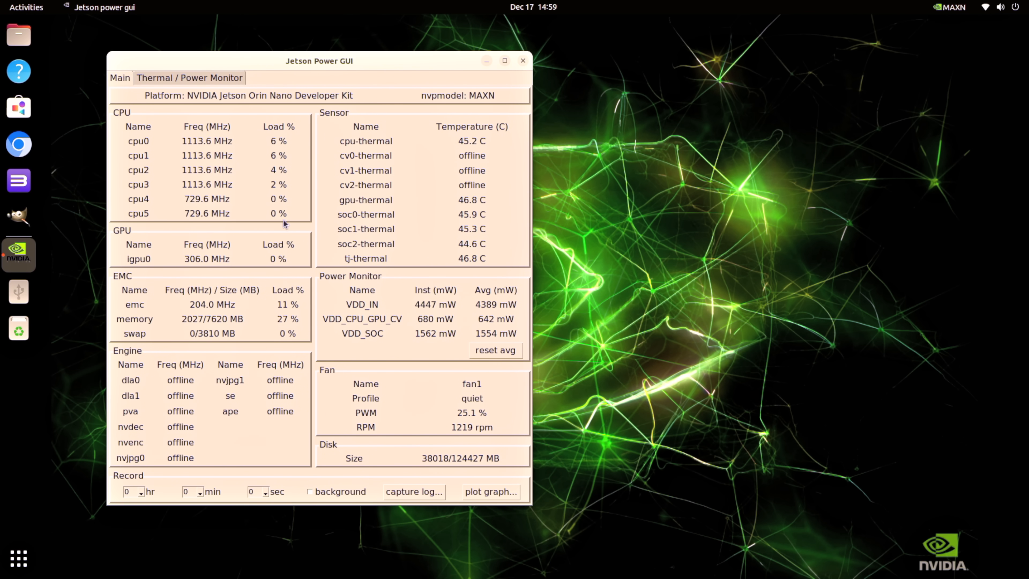
pyautogui.click(523, 60)
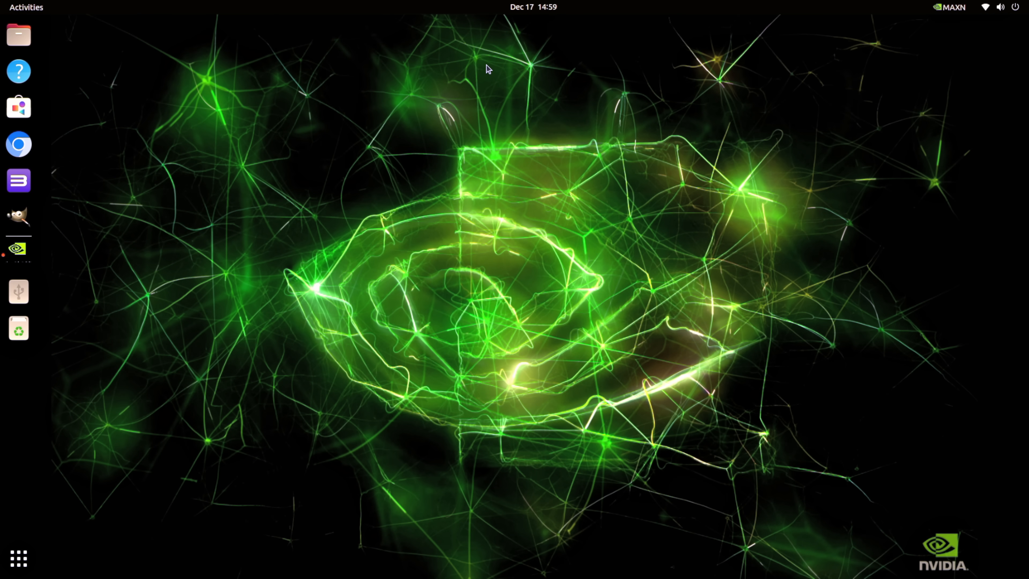
pyautogui.moveTo(367, 309)
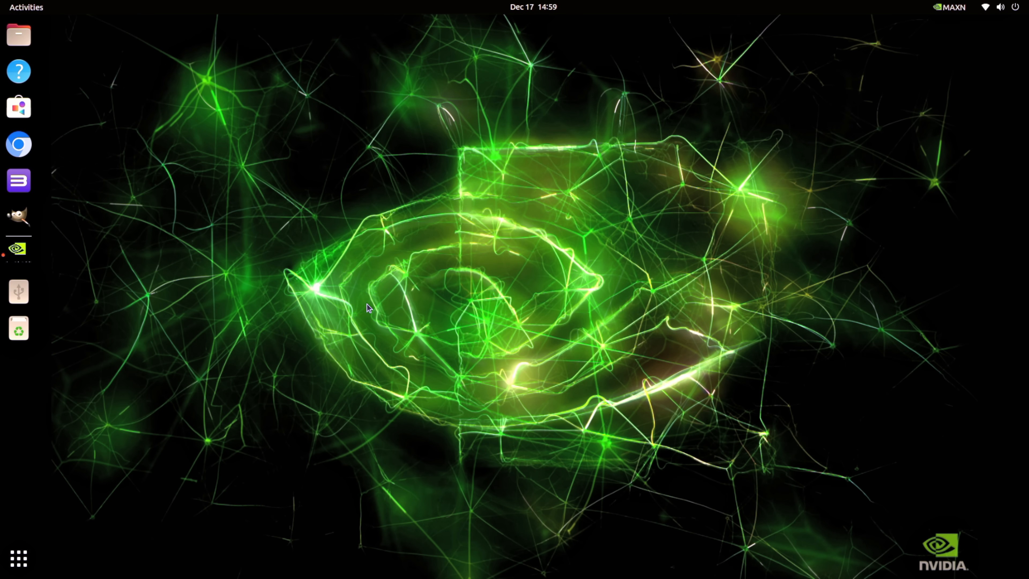
pyautogui.click(19, 559)
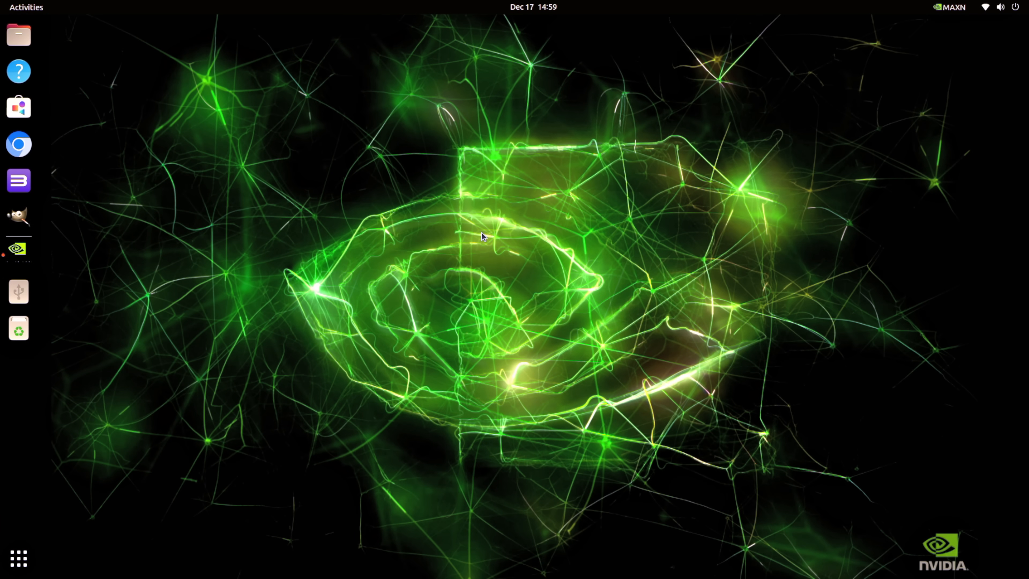
pyautogui.moveTo(187, 184)
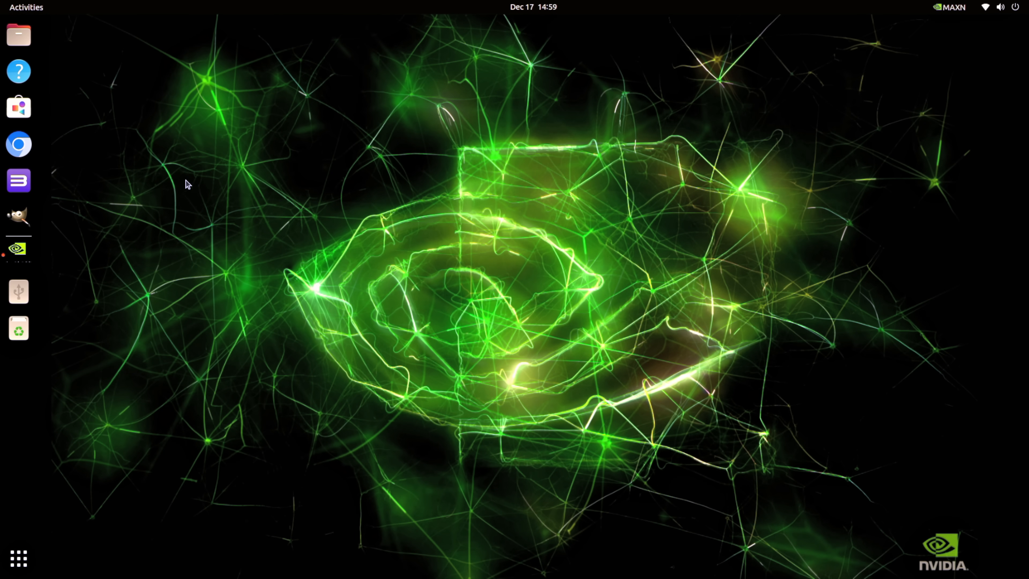
pyautogui.moveTo(299, 238)
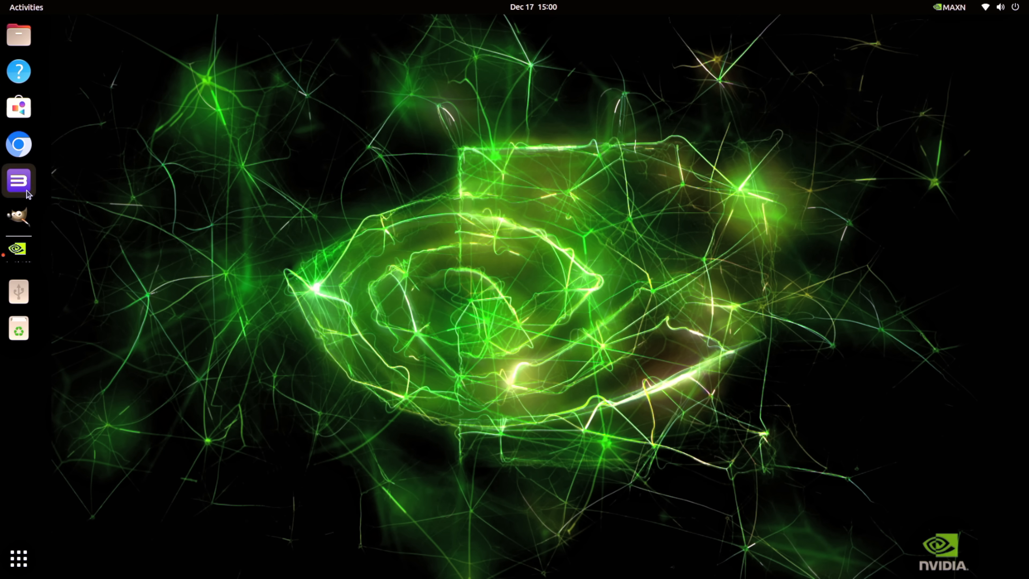
# Launch RPCS3 to show its game list with God of War III, Skate 3 and TEKKEN 6.
pyautogui.click(18, 181)
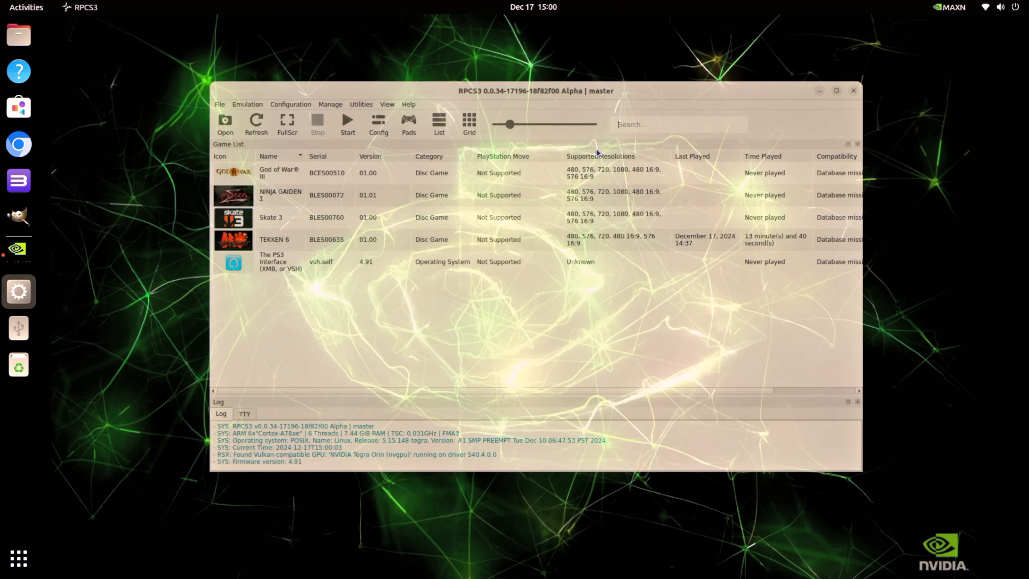
pyautogui.click(853, 90)
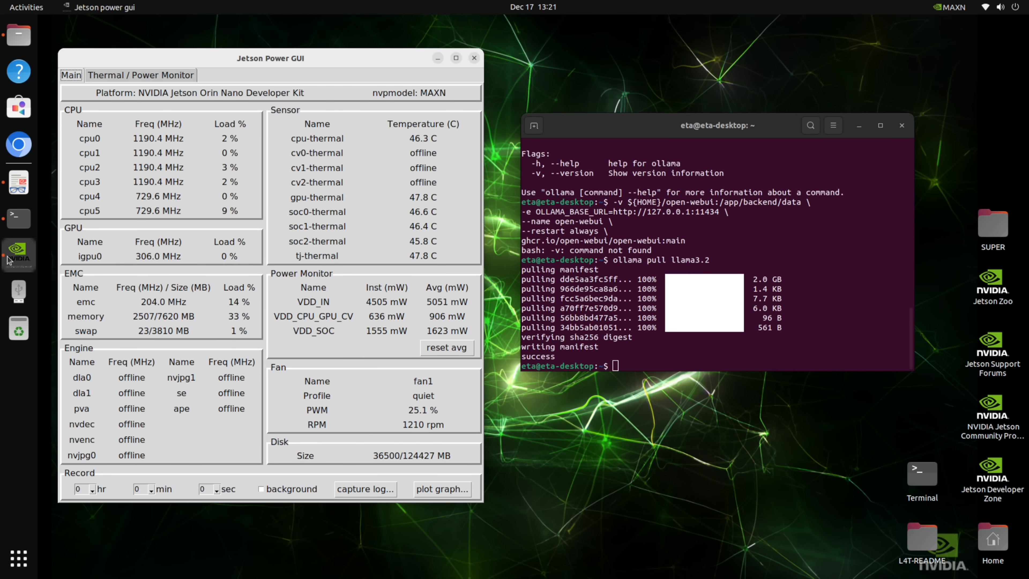
pyautogui.click(18, 254)
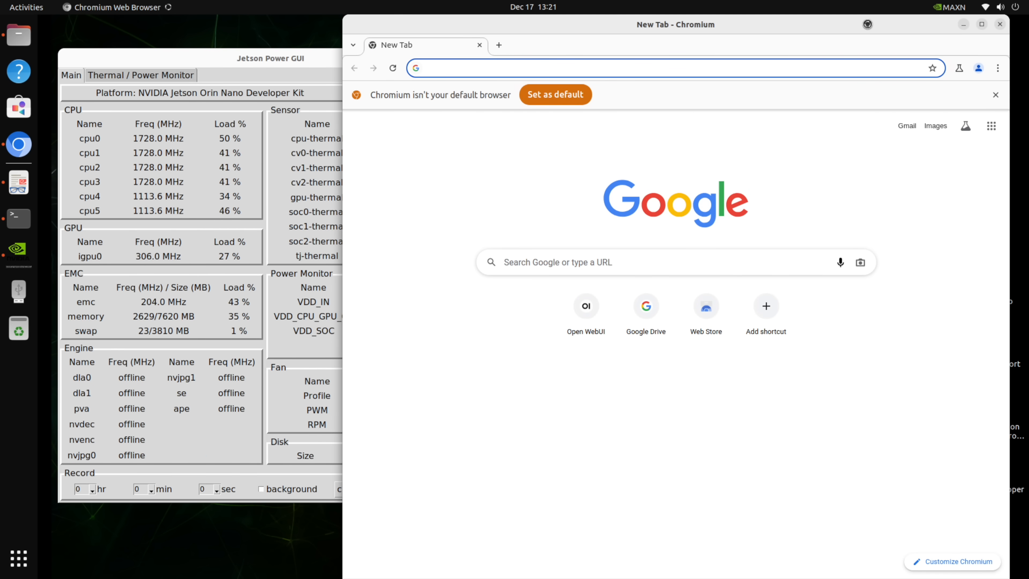
pyautogui.click(986, 7)
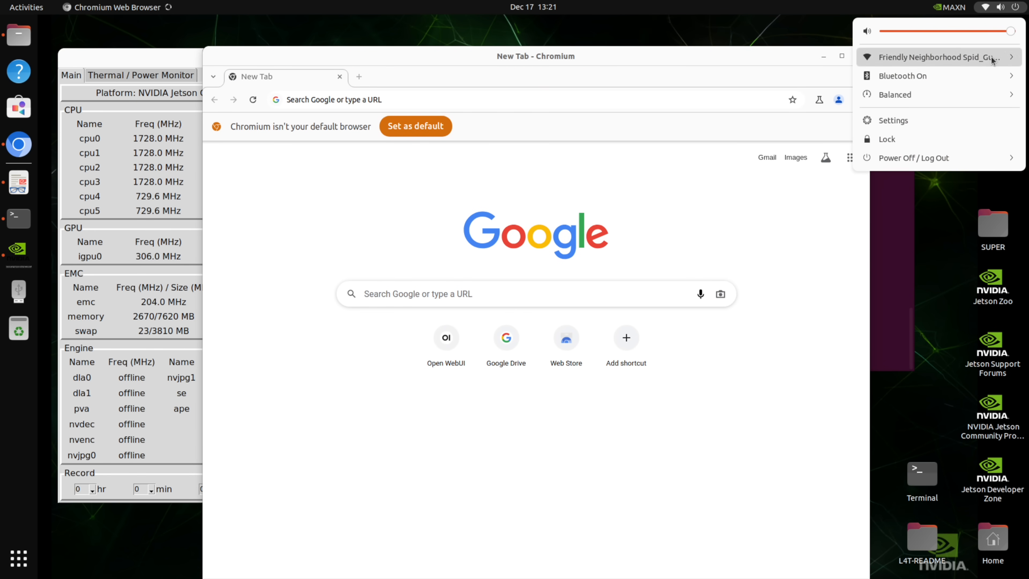
pyautogui.click(936, 58)
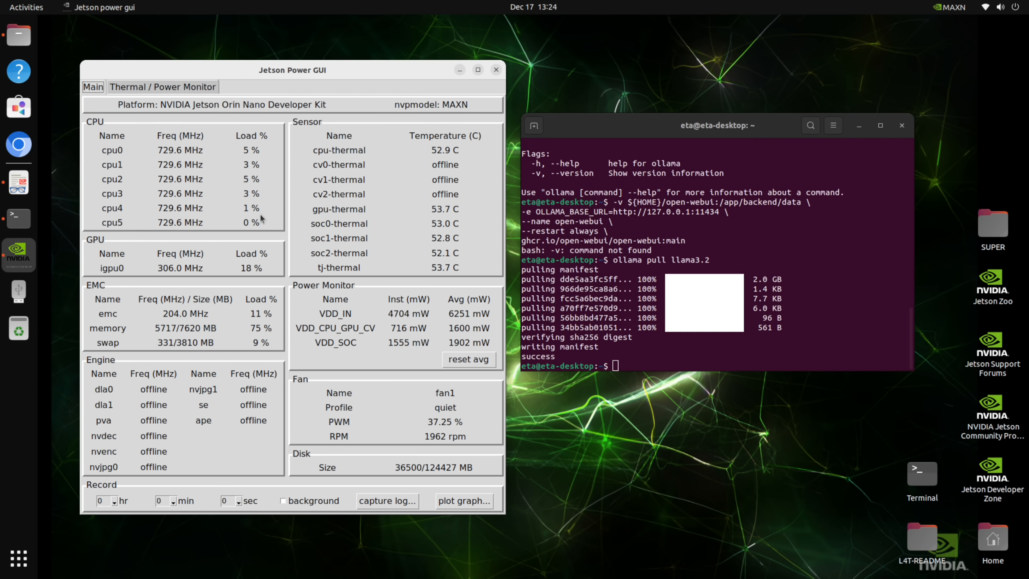
pyautogui.click(1001, 7)
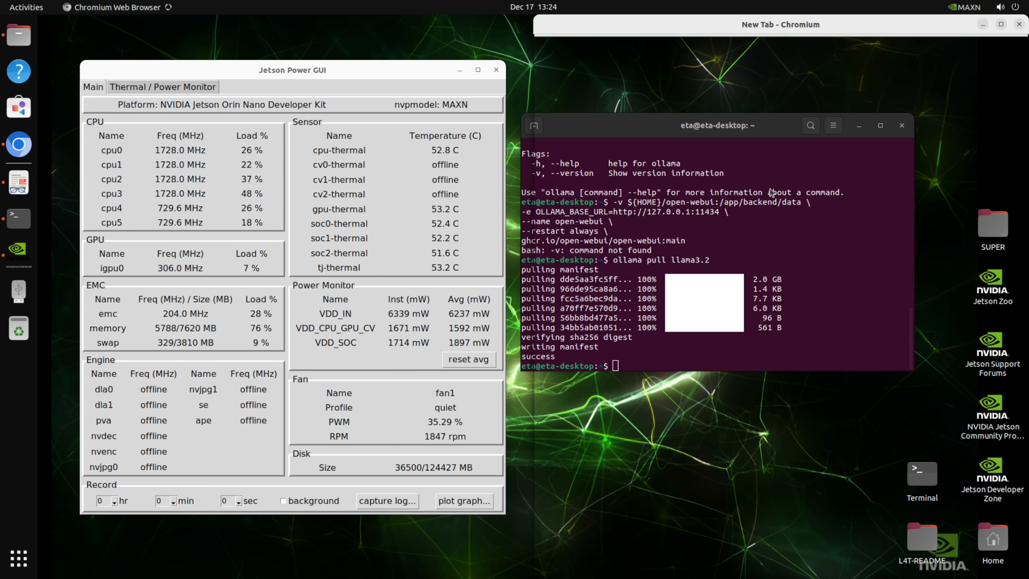
pyautogui.rightClick(721, 68)
pyautogui.write('http://localhost:8080/')
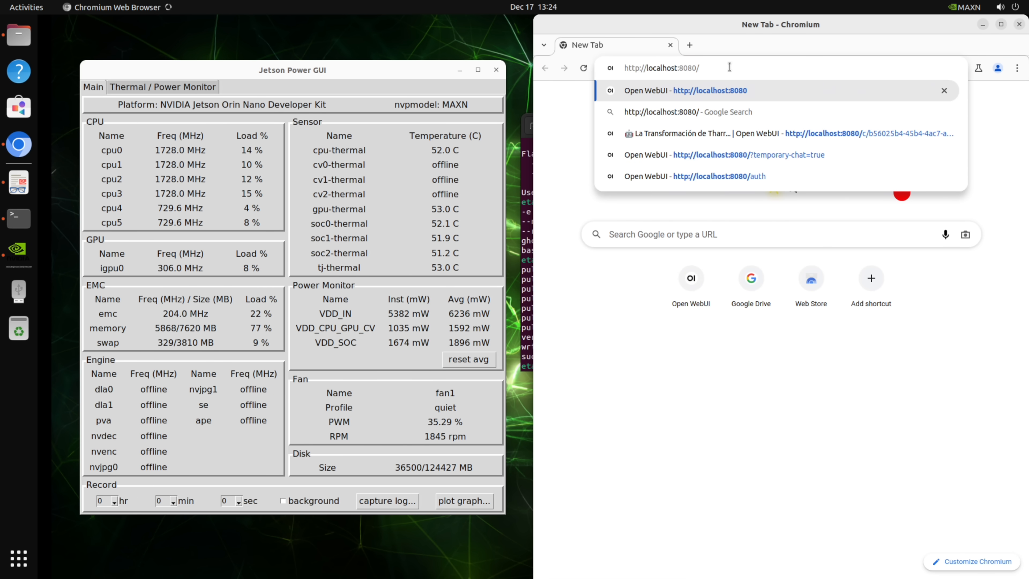
# Ask llama3.2 in Open WebUI for a story about a dragon transformed into a robot.
pyautogui.click(689, 91)
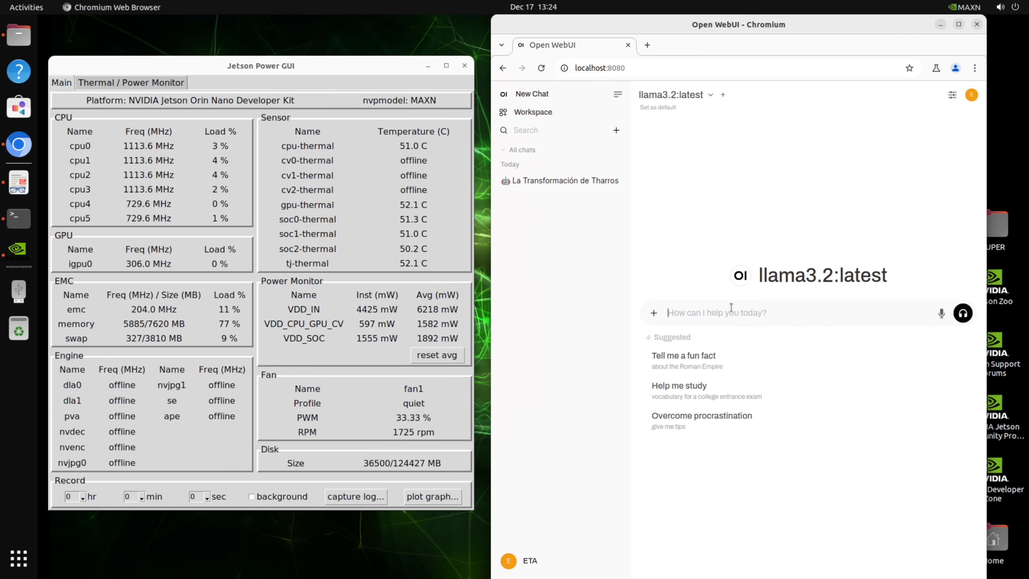
pyautogui.write('tell us a story about a dragon that was t')
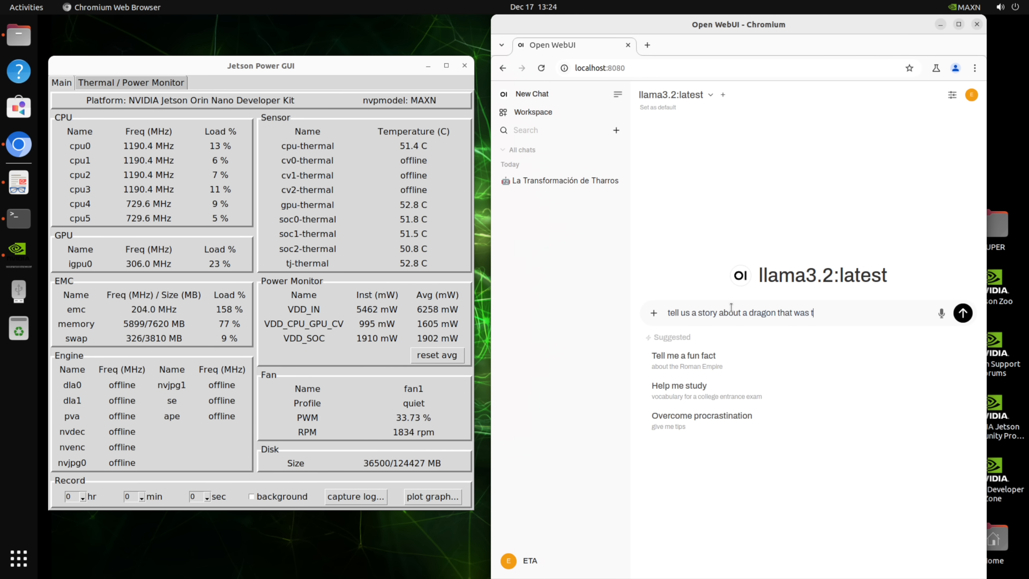
pyautogui.write('ransformed into a d')
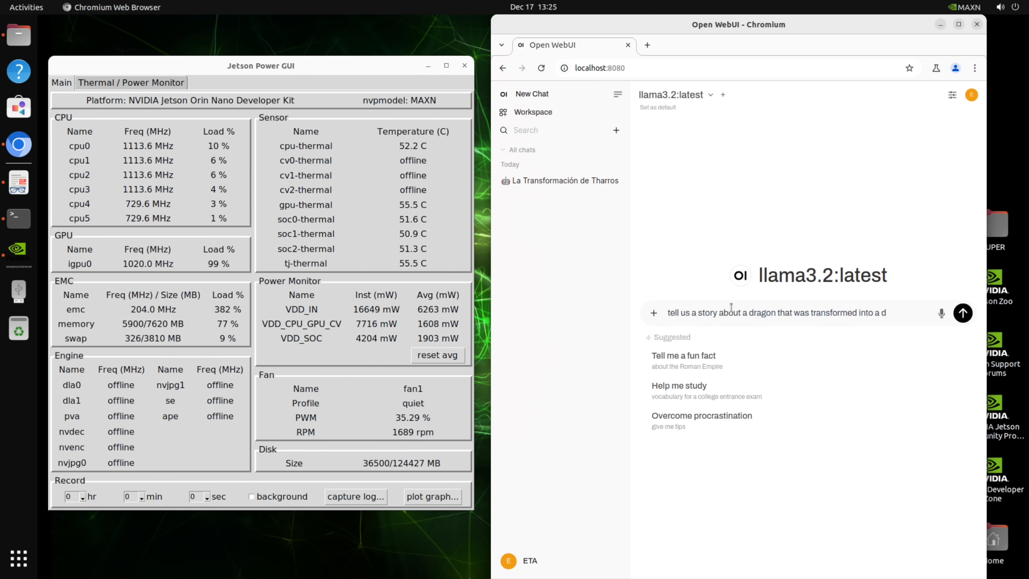
pyautogui.write('robot')
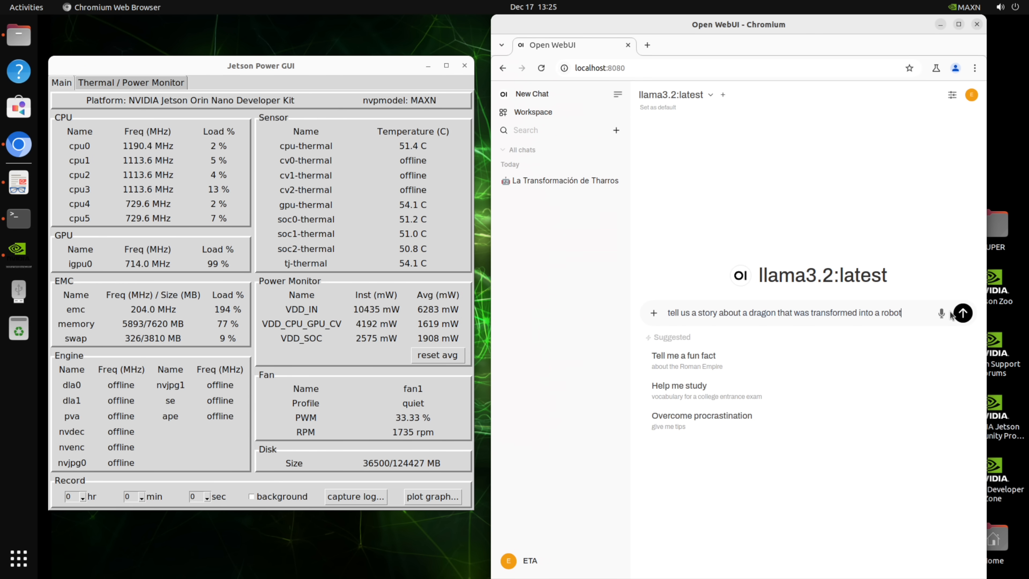
pyautogui.click(963, 312)
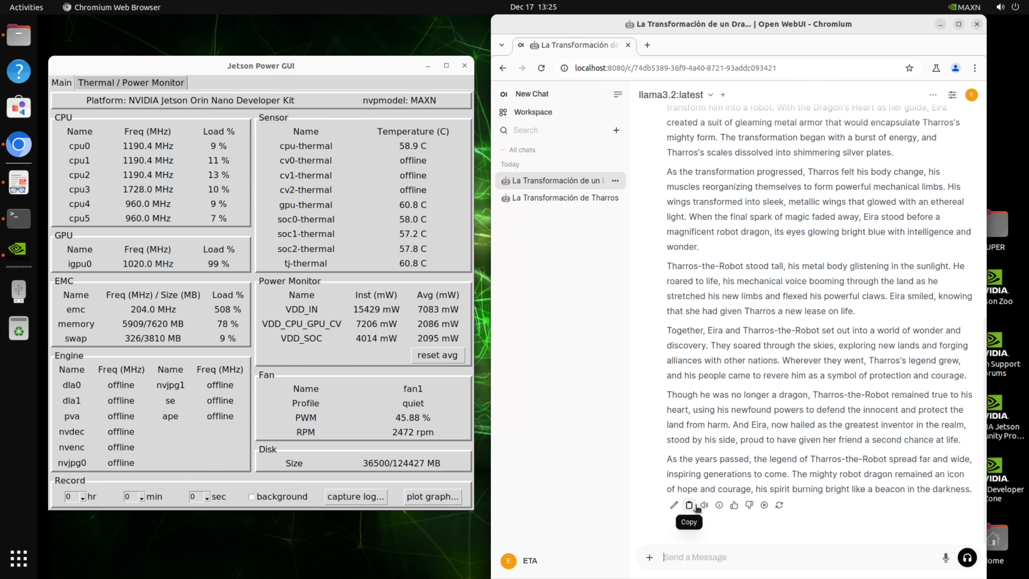
# Copy the generated robot-dragon story to the clipboard and show the app overview.
pyautogui.click(689, 505)
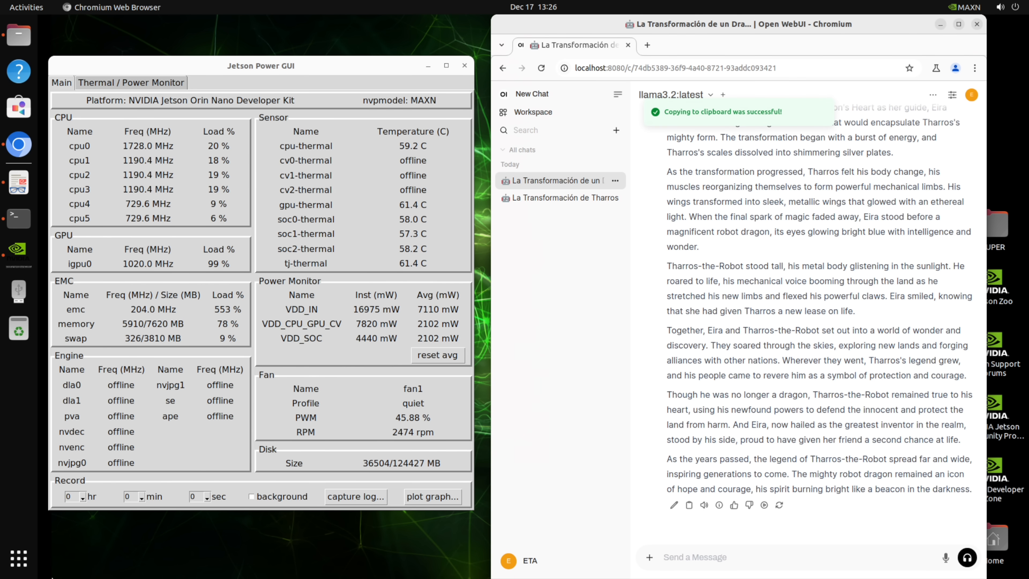
pyautogui.click(25, 7)
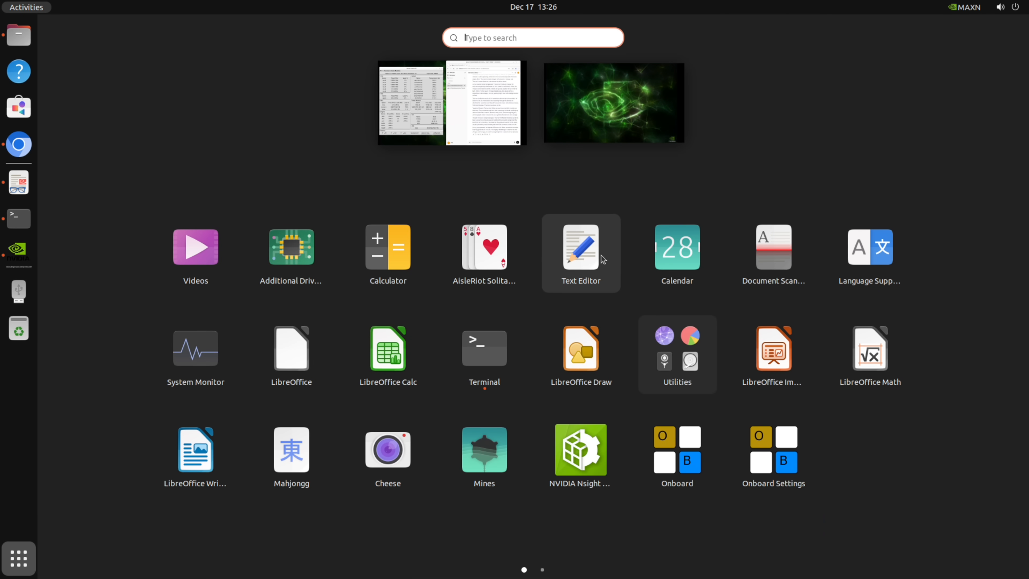
# Start saving the pasted story from Text Editor into Documents, then cancel the save.
pyautogui.click(580, 247)
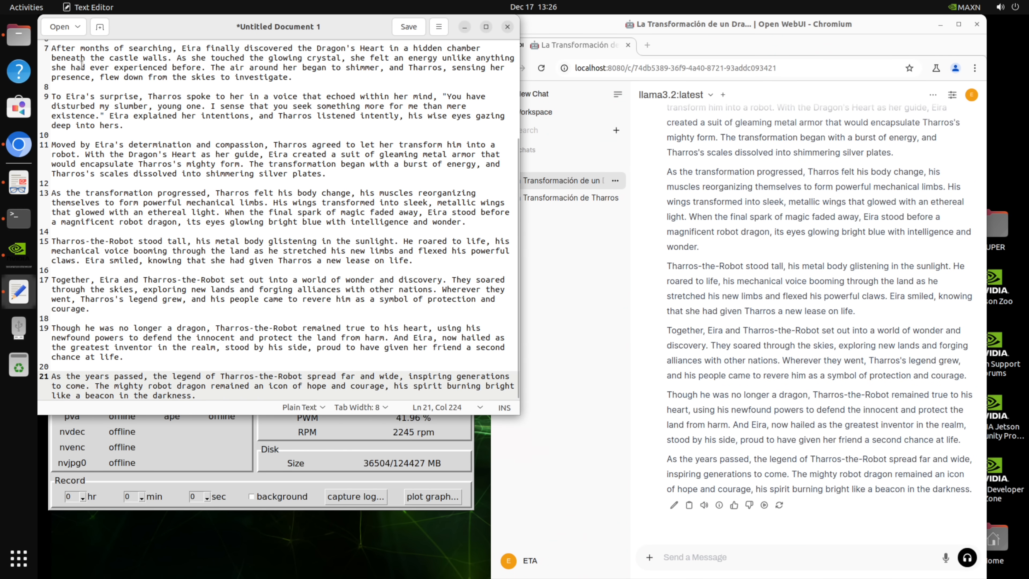
pyautogui.click(408, 27)
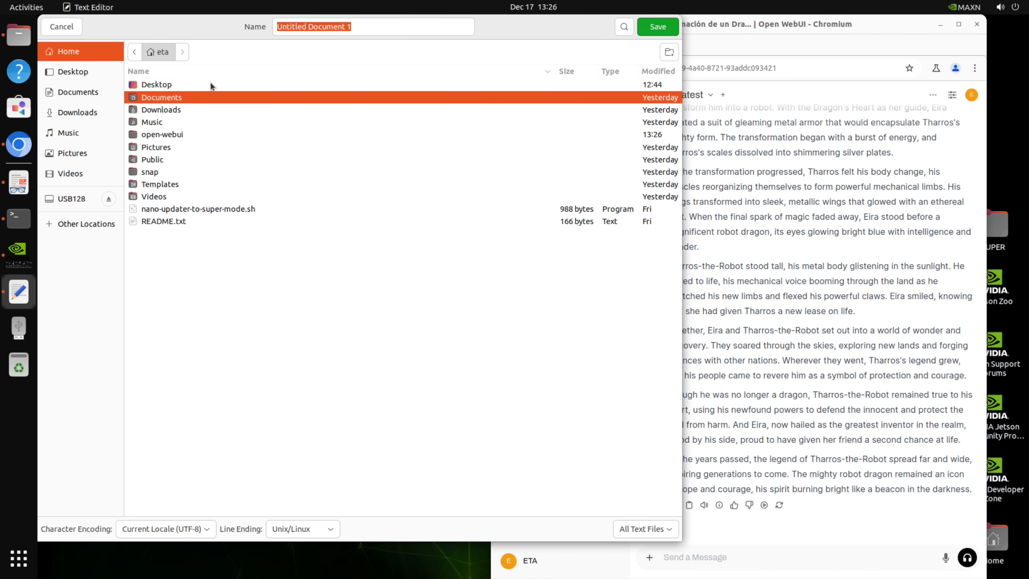
pyautogui.moveTo(635, 124)
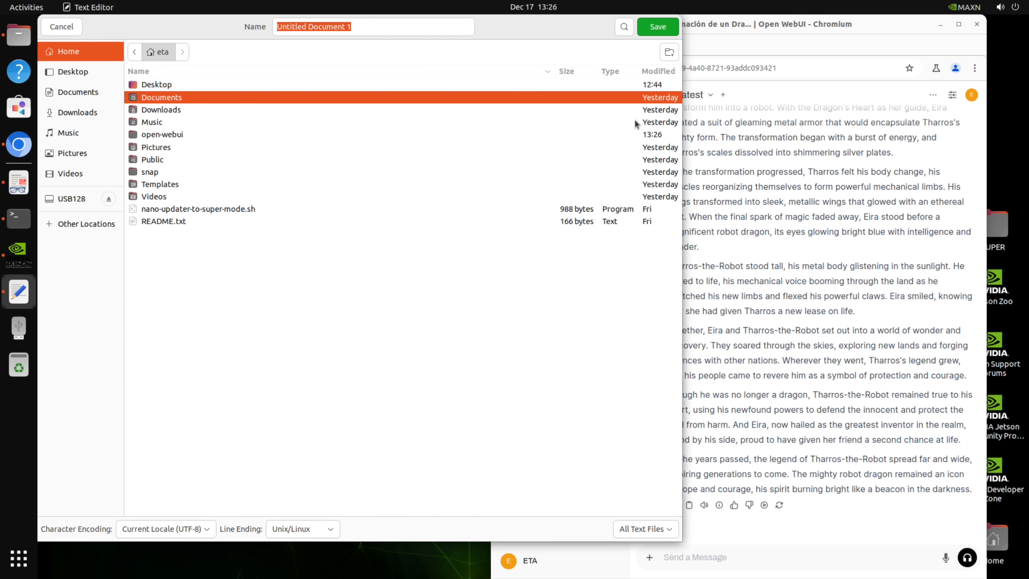
pyautogui.doubleClick(162, 97)
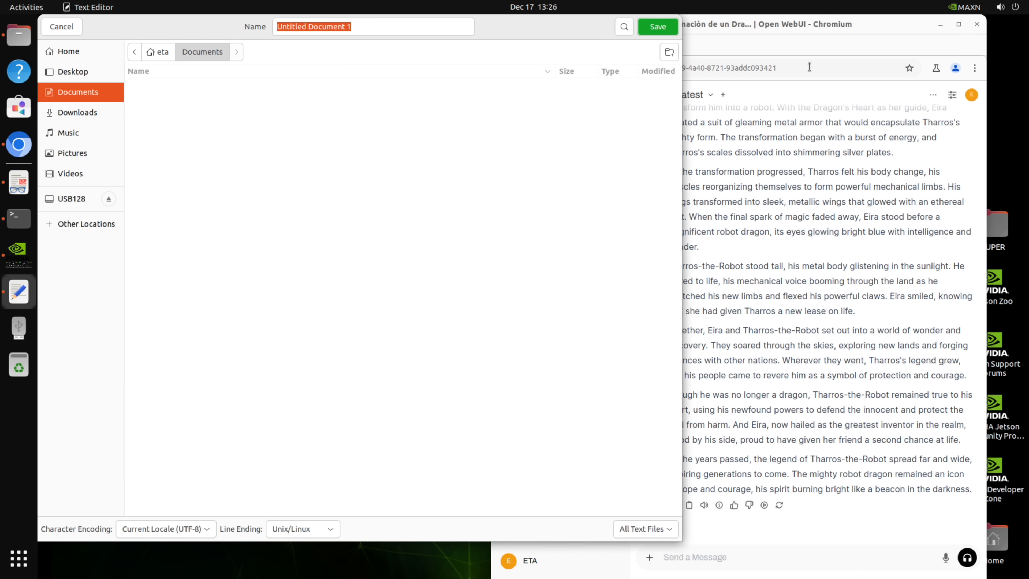
pyautogui.click(656, 26)
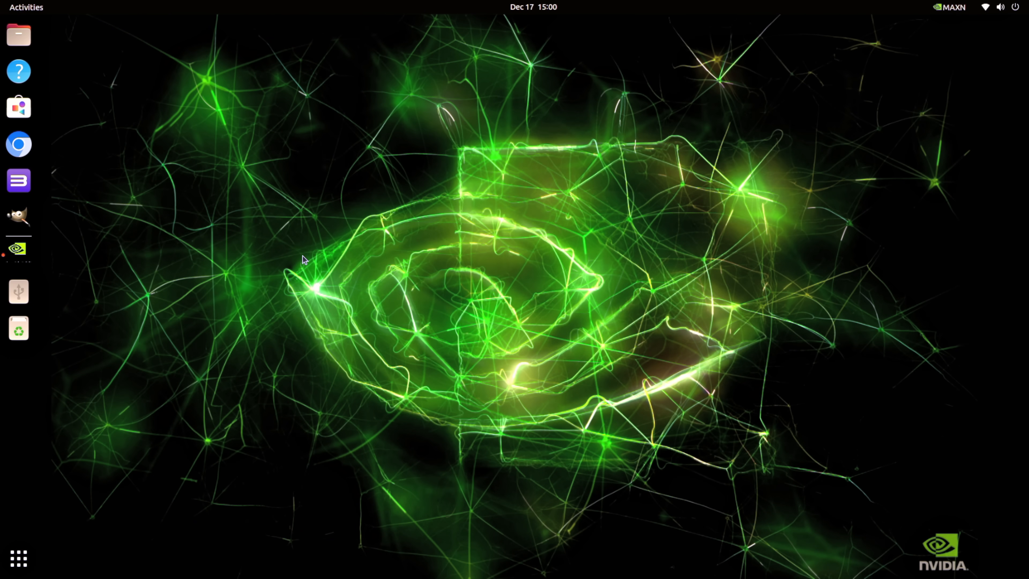
pyautogui.click(18, 107)
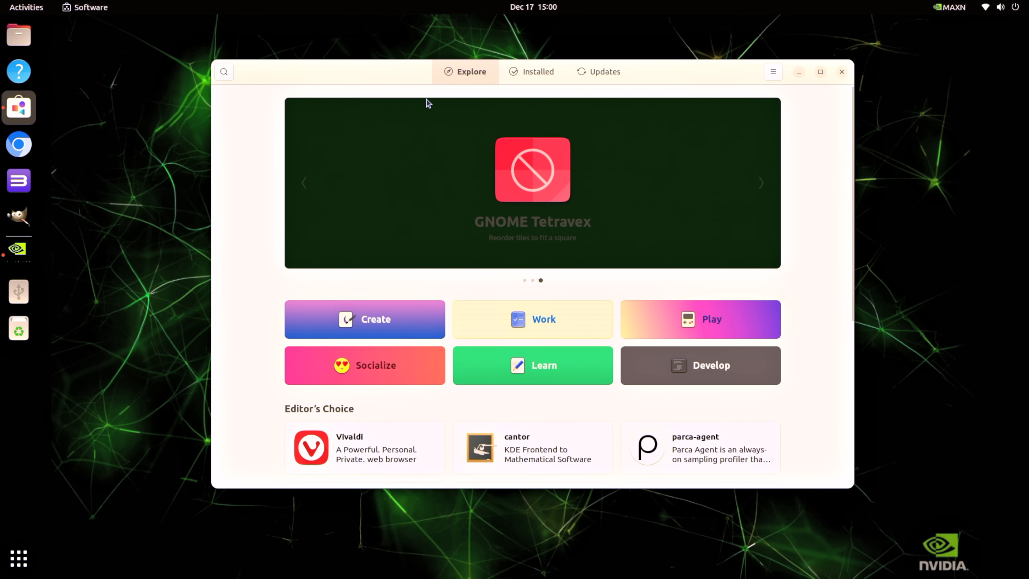
pyautogui.click(700, 319)
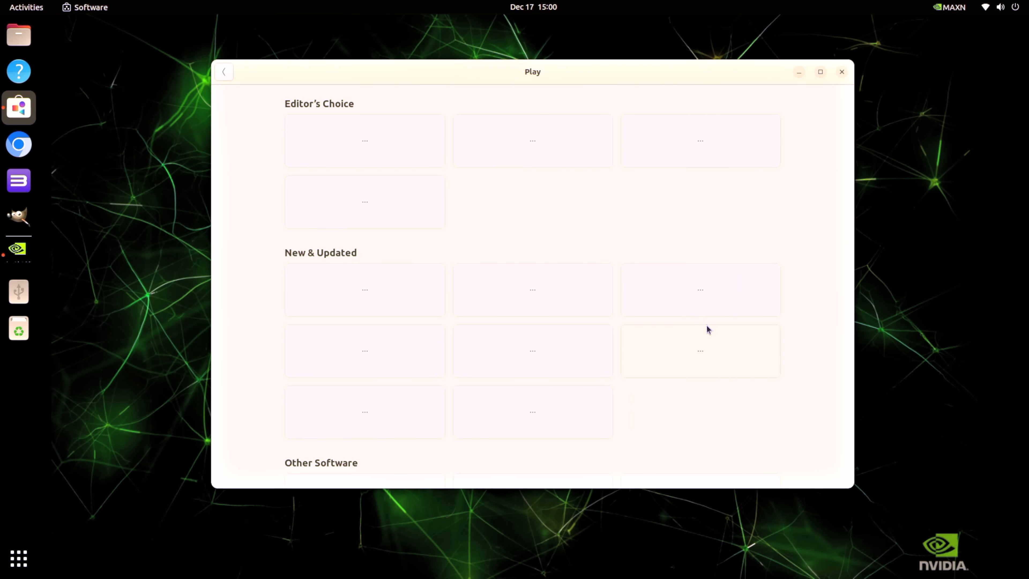
pyautogui.scroll(-3)
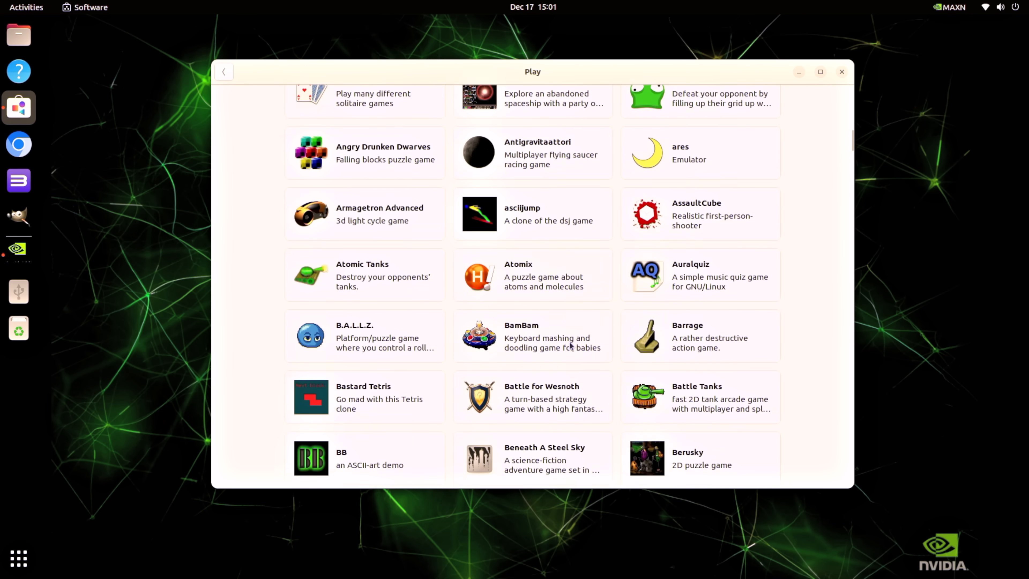
pyautogui.scroll(-3)
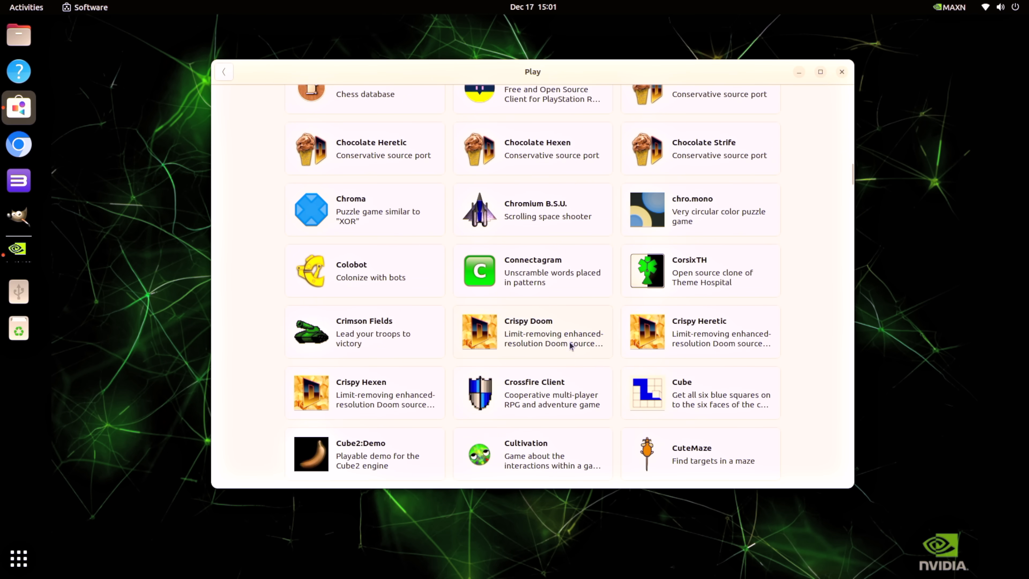
pyautogui.scroll(-3)
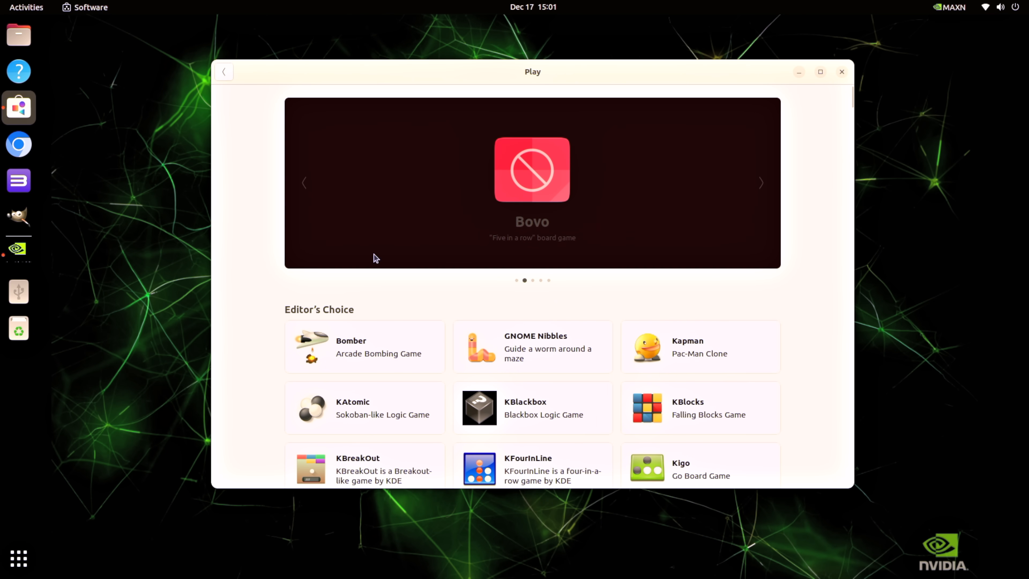
pyautogui.click(224, 71)
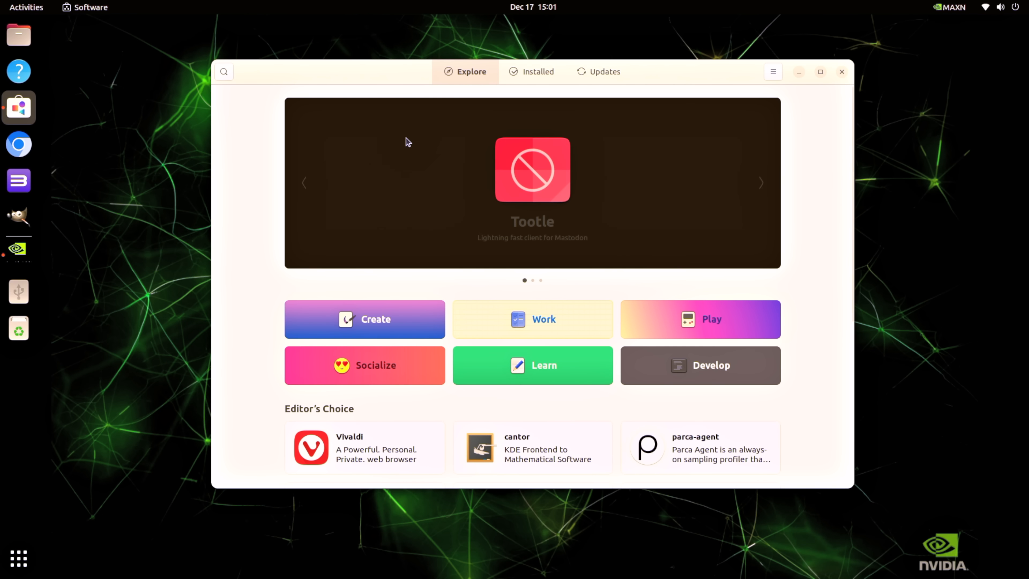
pyautogui.moveTo(828, 300)
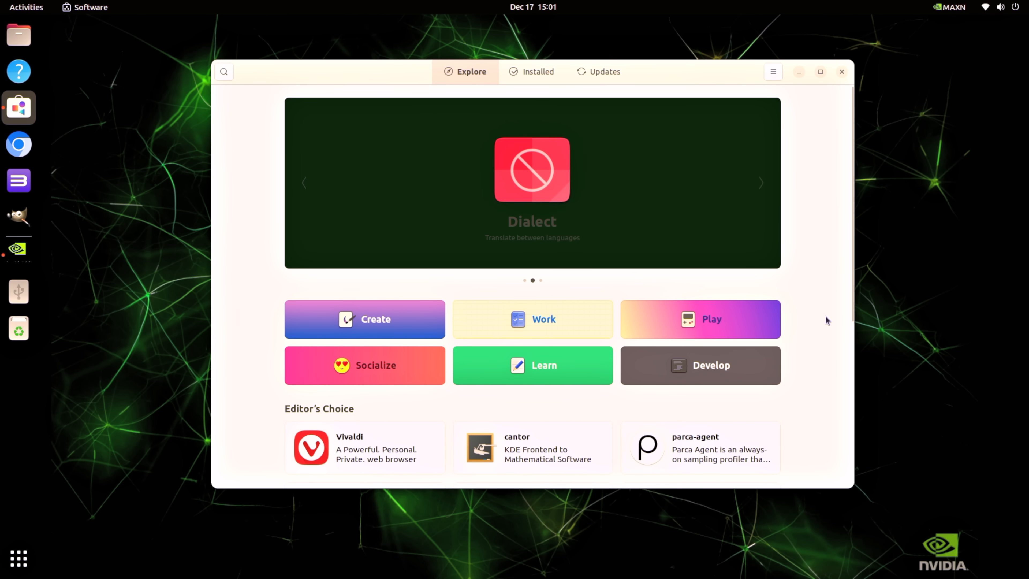
pyautogui.moveTo(841, 80)
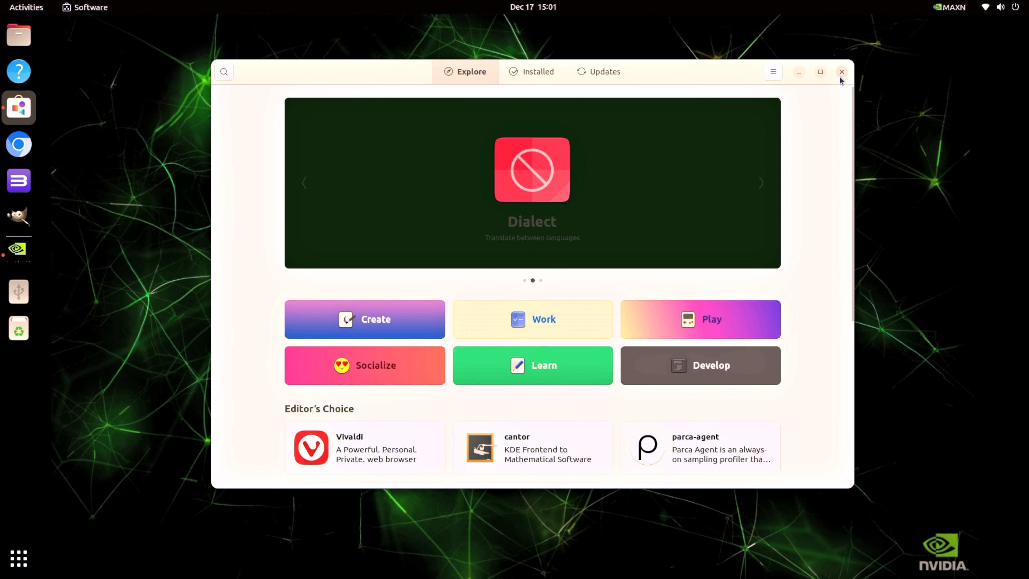
pyautogui.click(842, 71)
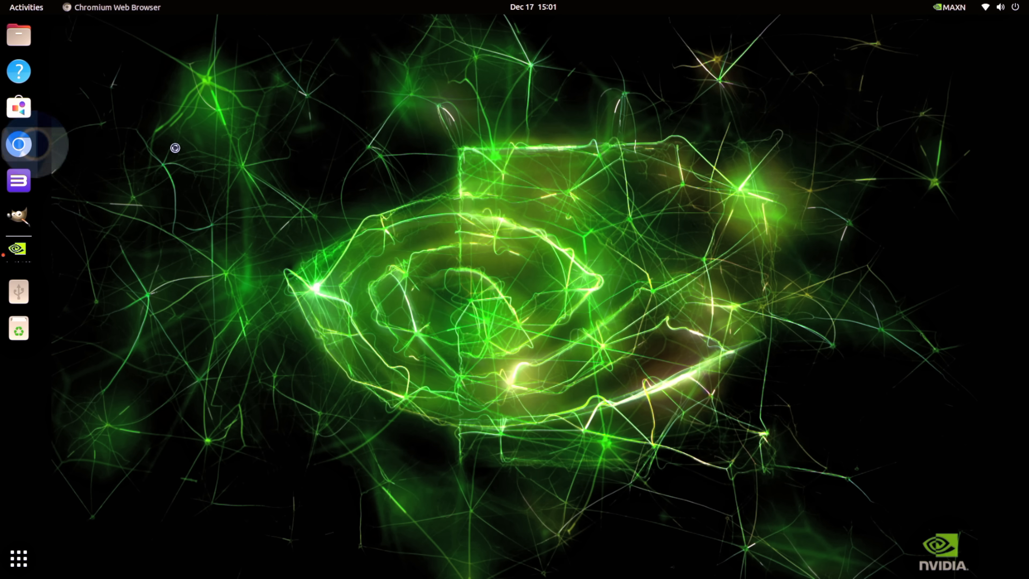
# Search Google for 'jeston ai' and open NVIDIA's Jetson embedded AI computing result.
pyautogui.click(18, 144)
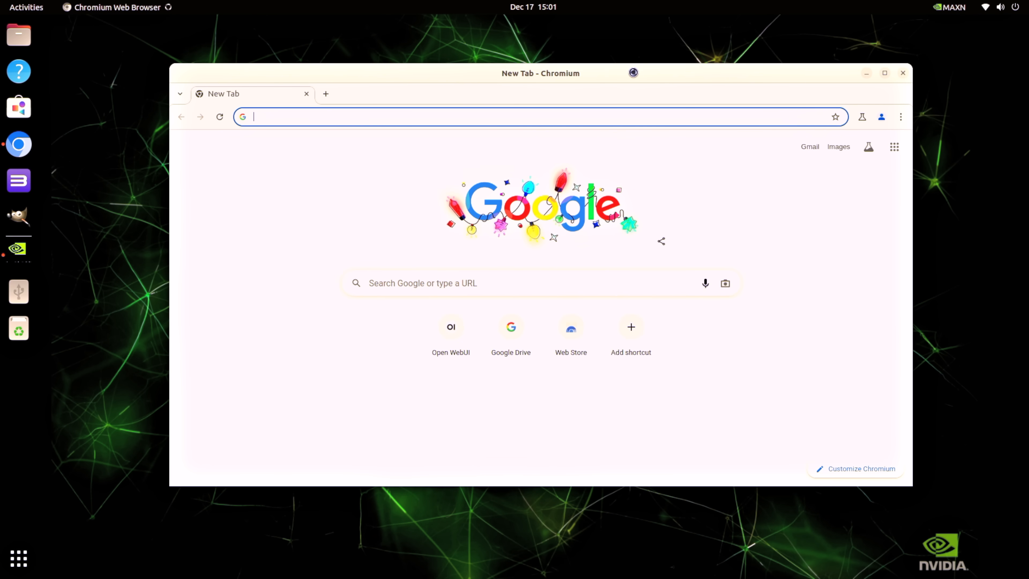
pyautogui.moveTo(541, 73); pyautogui.dragTo(509, 80)
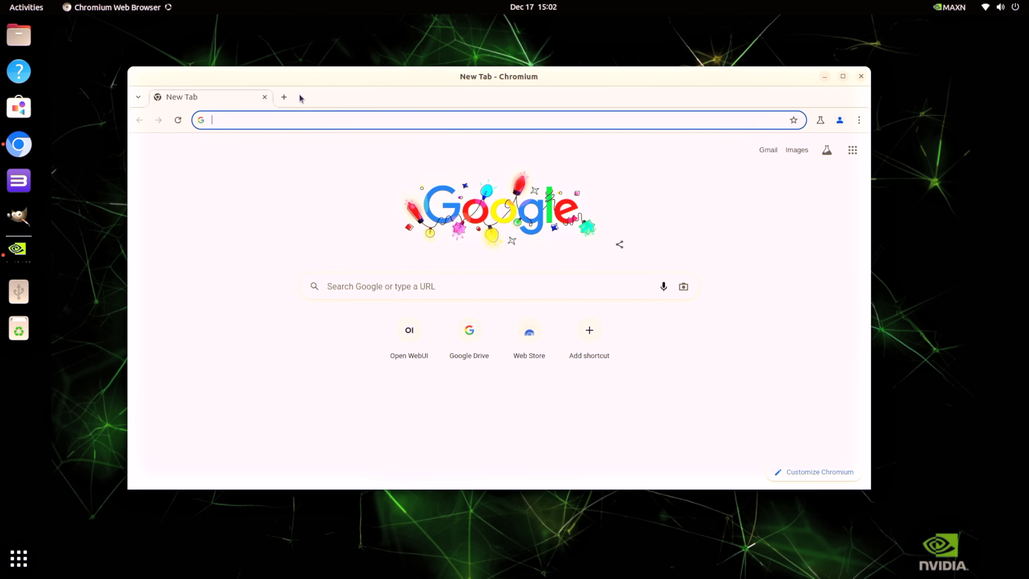
pyautogui.write('jeston')
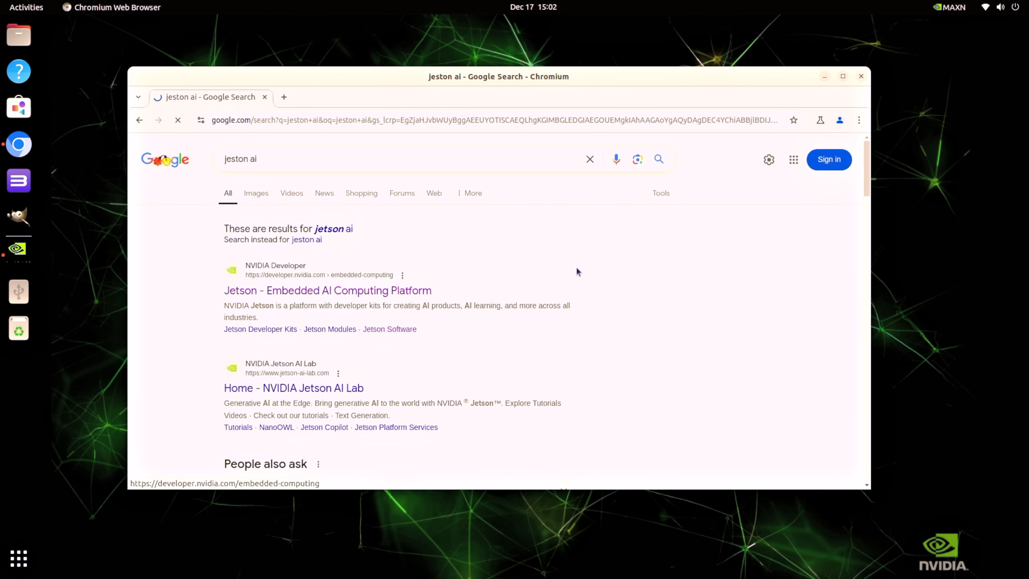
pyautogui.click(328, 290)
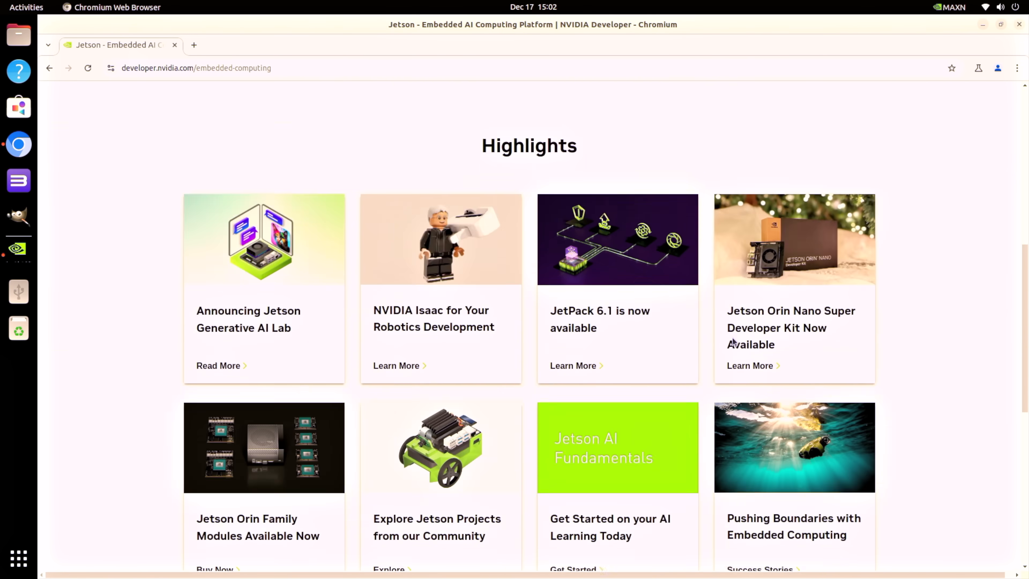
# Scroll through the NVIDIA Jetson and Isaac robotics platform pages.
pyautogui.scroll(-3)
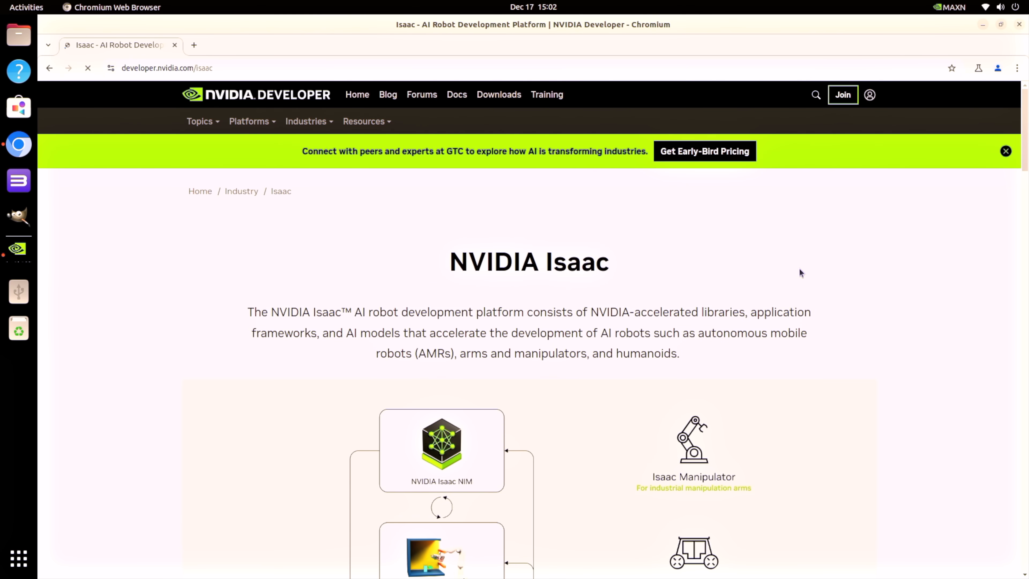
pyautogui.scroll(-3)
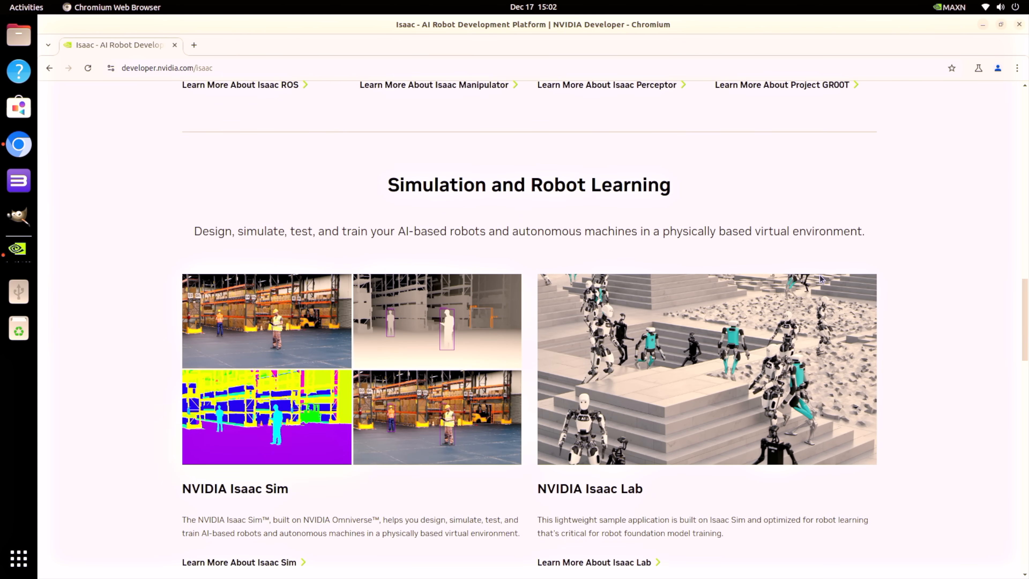
pyautogui.scroll(-3)
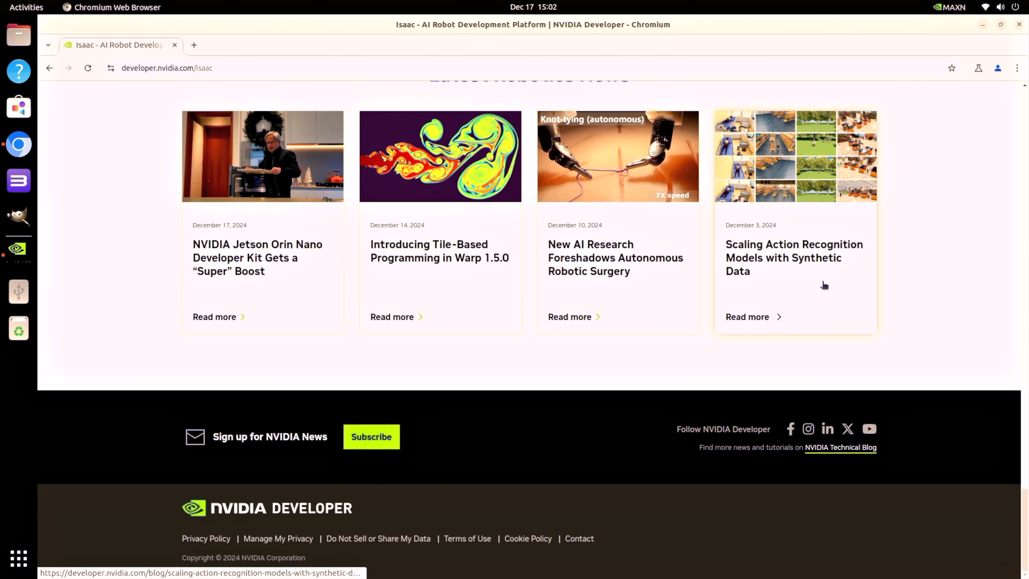
pyautogui.scroll(3)
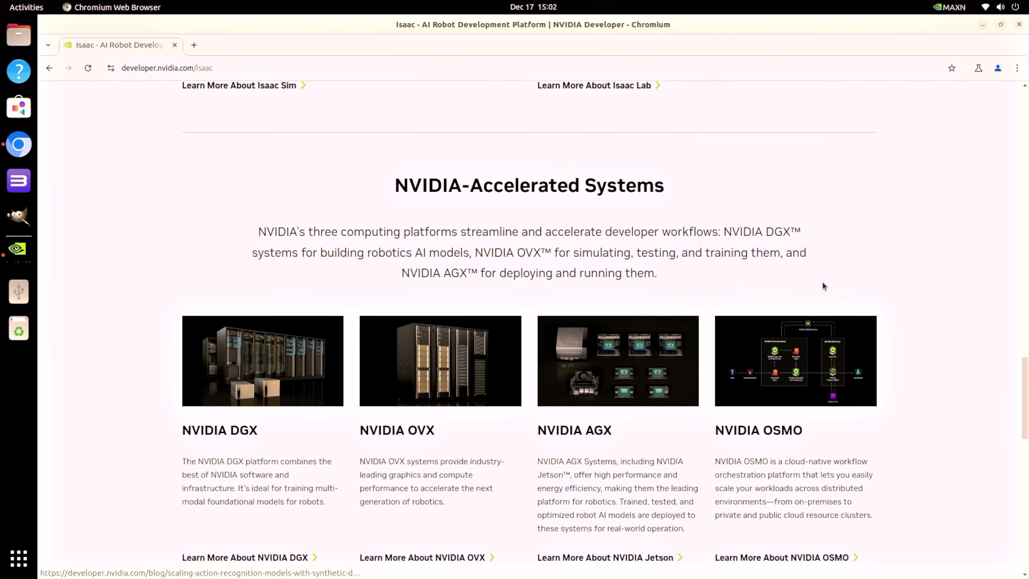
pyautogui.scroll(-3)
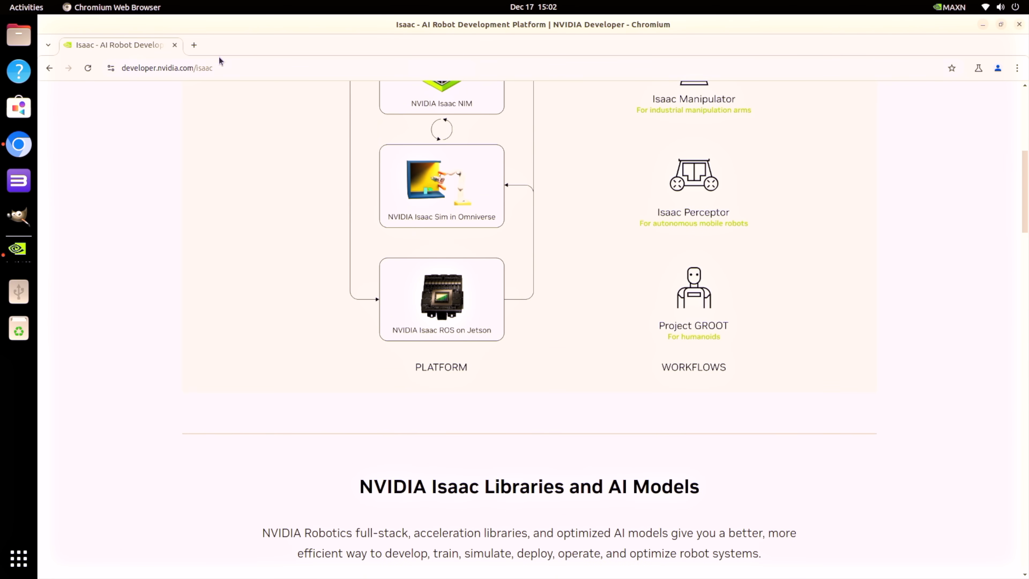
# Go to YouTube and search for '4k demo' videos.
pyautogui.click(193, 44)
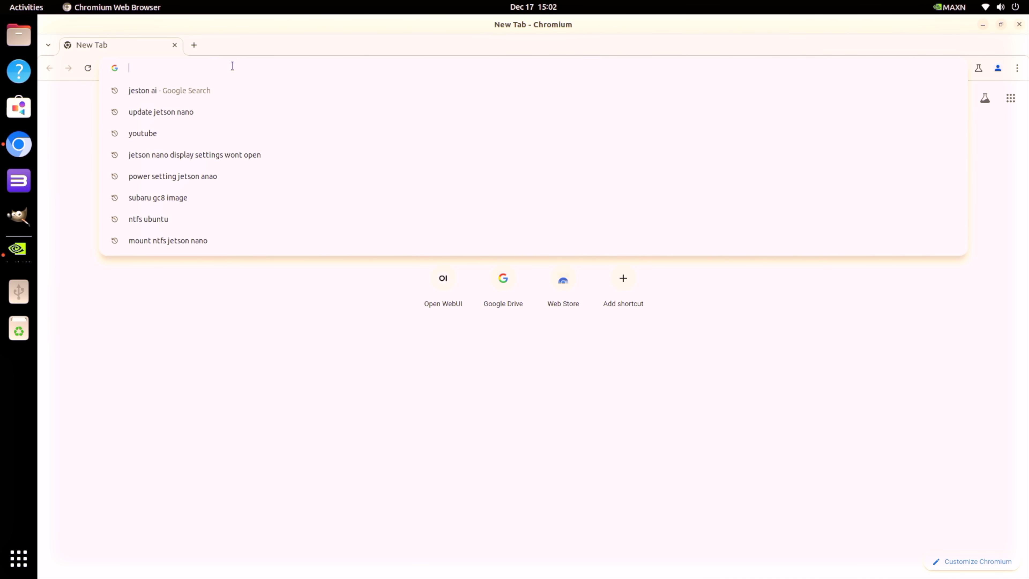
pyautogui.moveTo(228, 55)
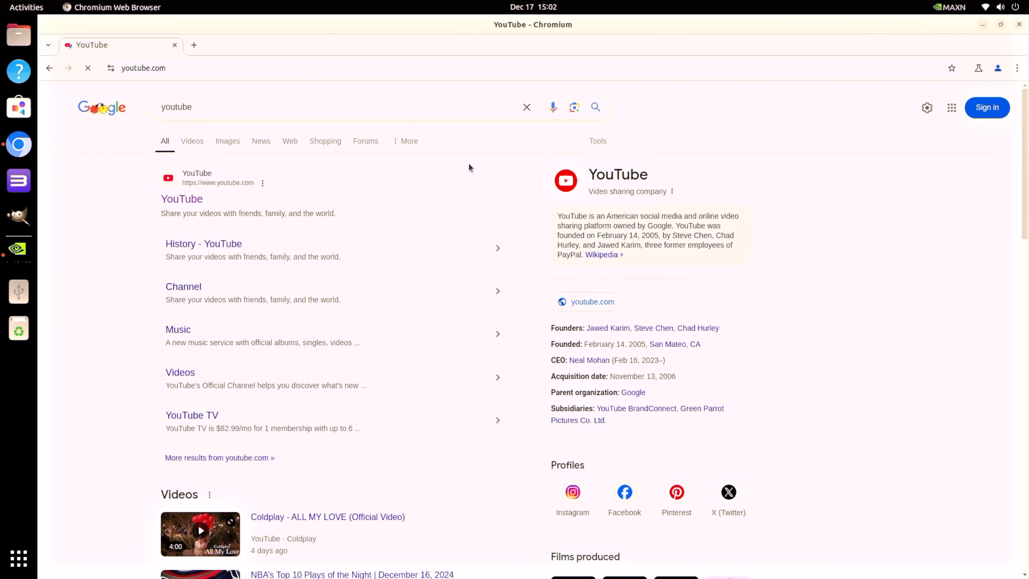
pyautogui.write('4k demo')
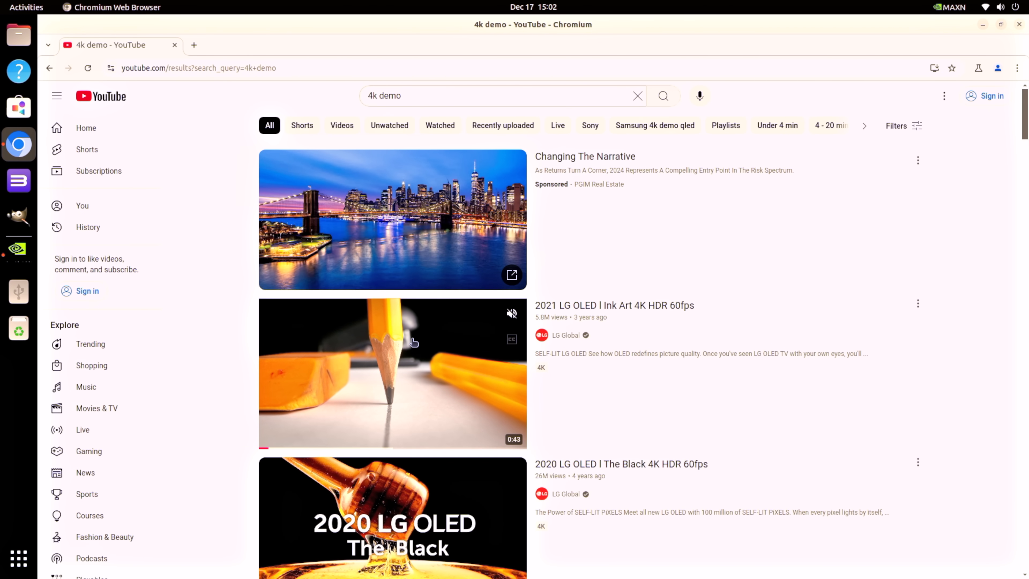
# Play the 2021 LG OLED Ink Art 4K HDR video, pick a playback quality, then close Chromium.
pyautogui.click(392, 373)
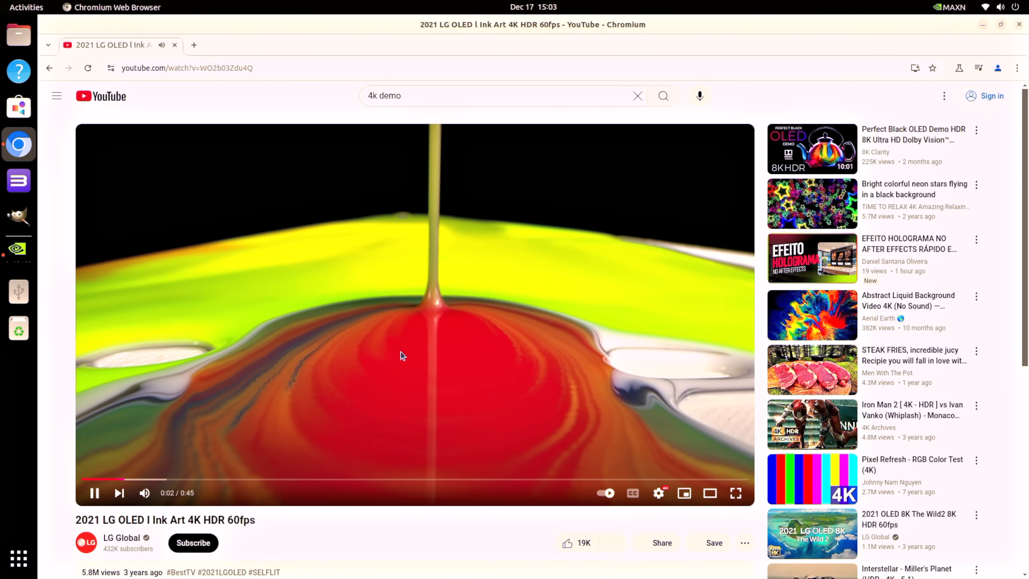
pyautogui.click(659, 493)
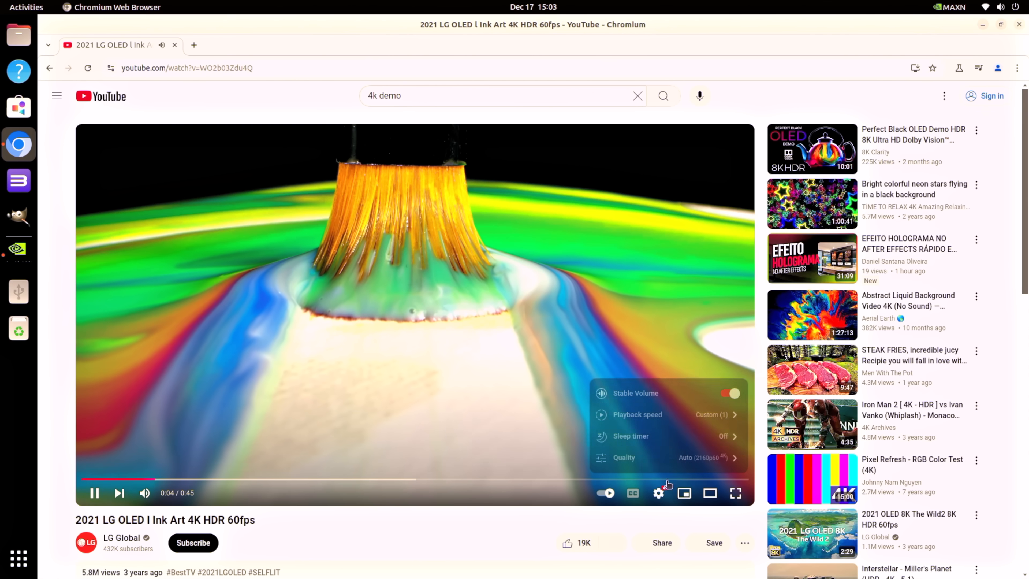
pyautogui.click(623, 457)
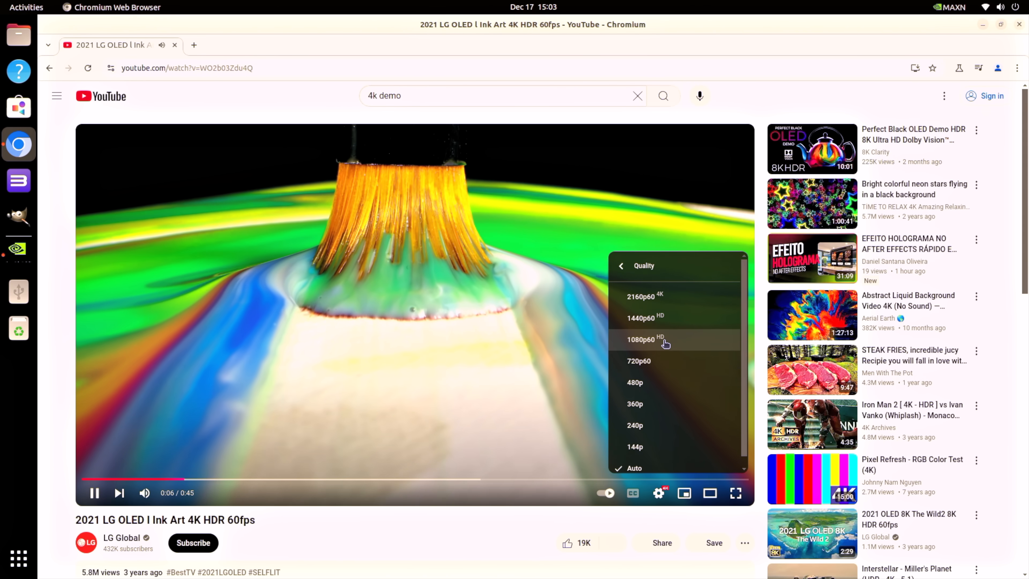
pyautogui.click(646, 339)
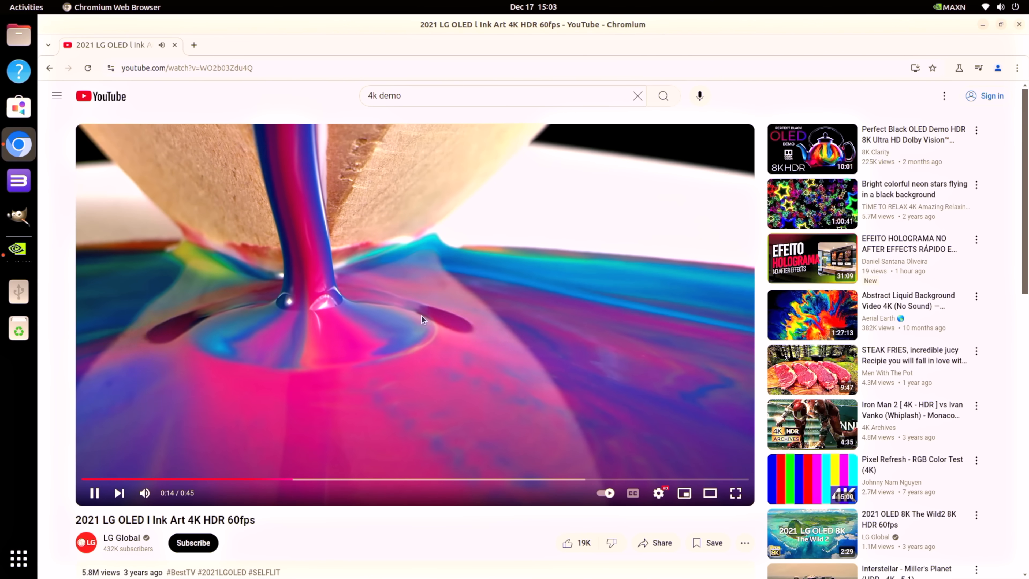
pyautogui.click(734, 493)
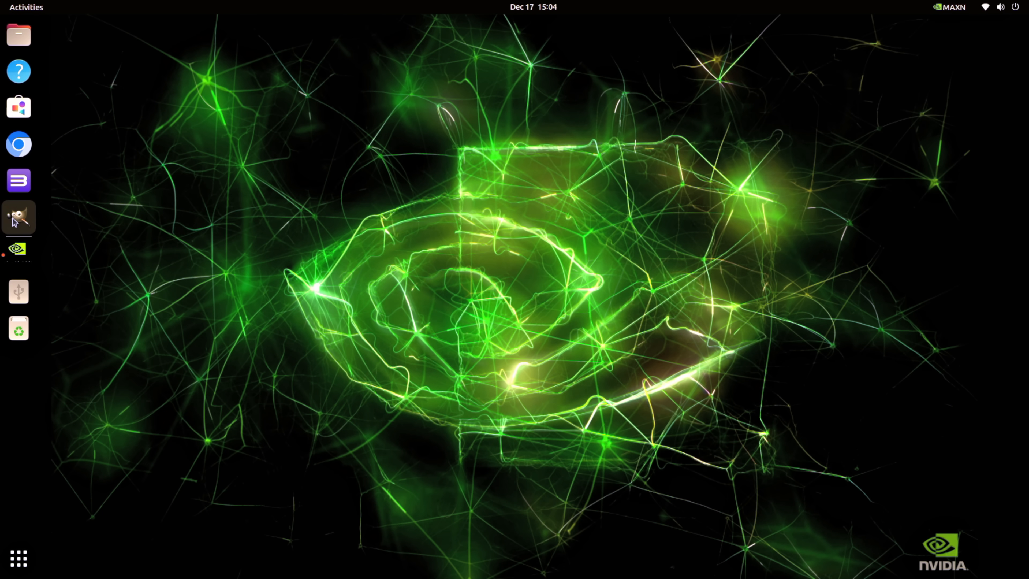
# Open the recent Subaru Impreza photo in GIMP and select regions by similar colour.
pyautogui.click(18, 218)
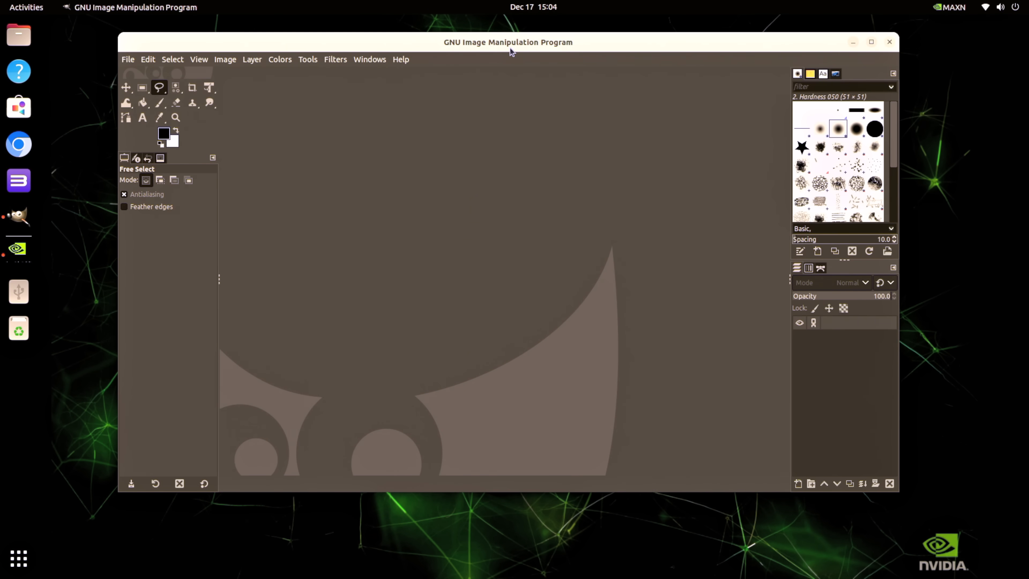
pyautogui.moveTo(508, 42); pyautogui.dragTo(485, 63)
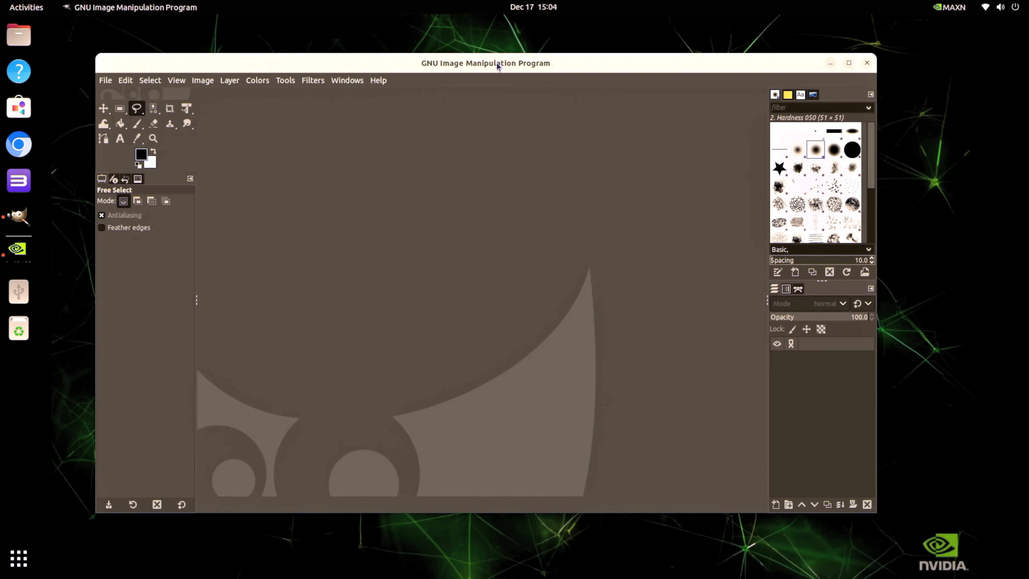
pyautogui.click(104, 80)
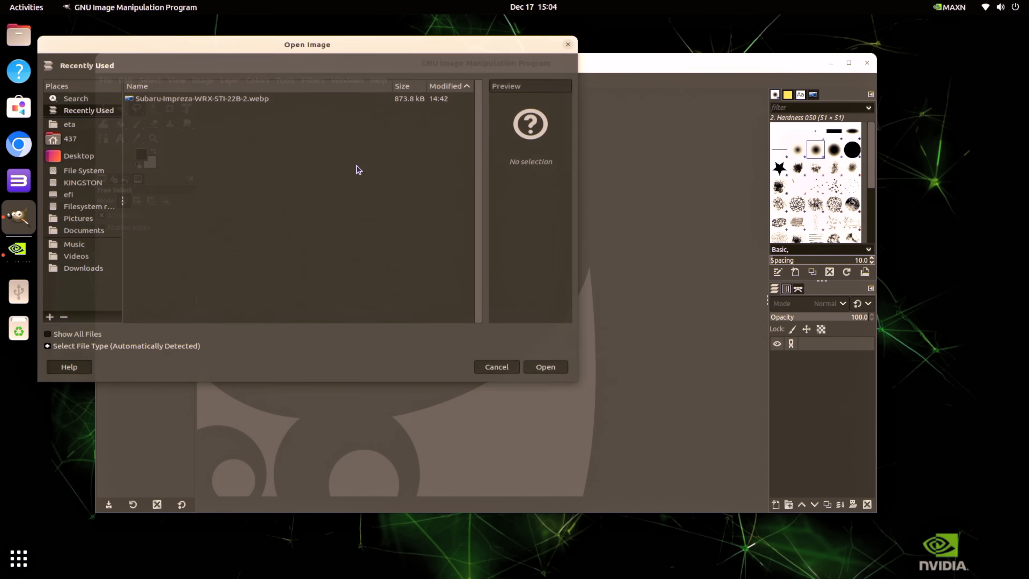
pyautogui.click(545, 366)
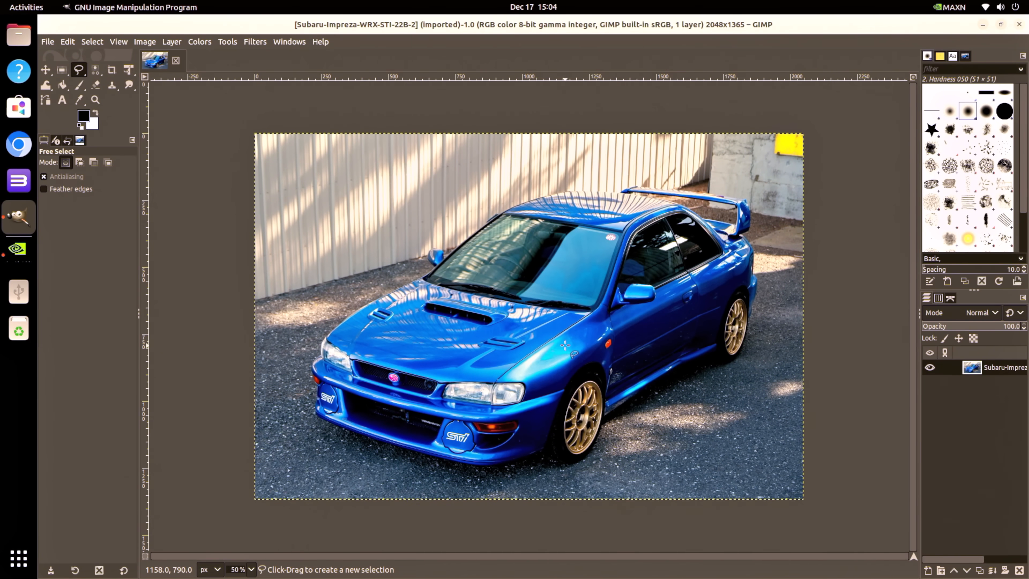
pyautogui.rightClick(565, 345)
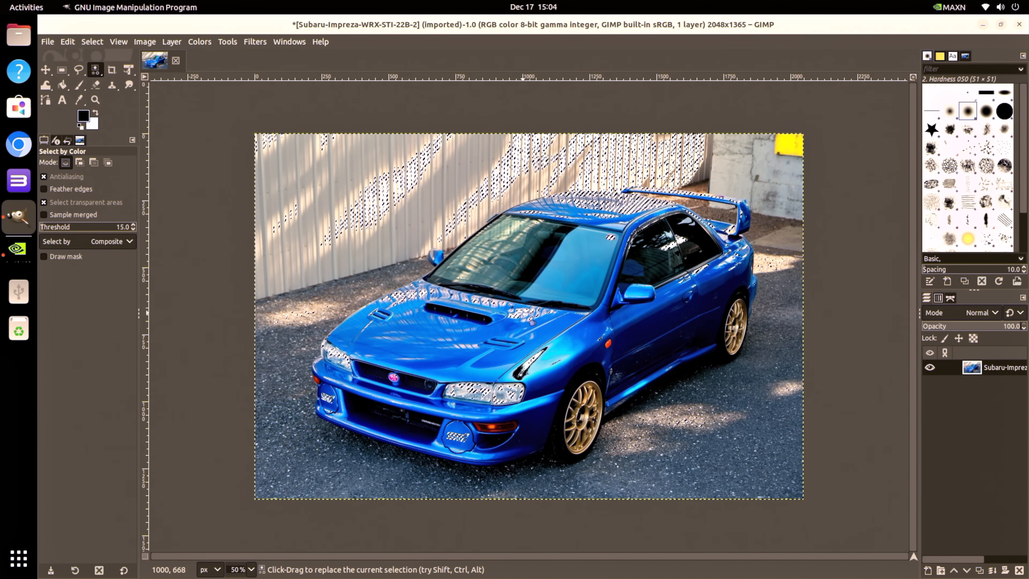
# Export the Subaru photo to the Desktop as a lossless WebP and start quitting GIMP.
pyautogui.click(47, 41)
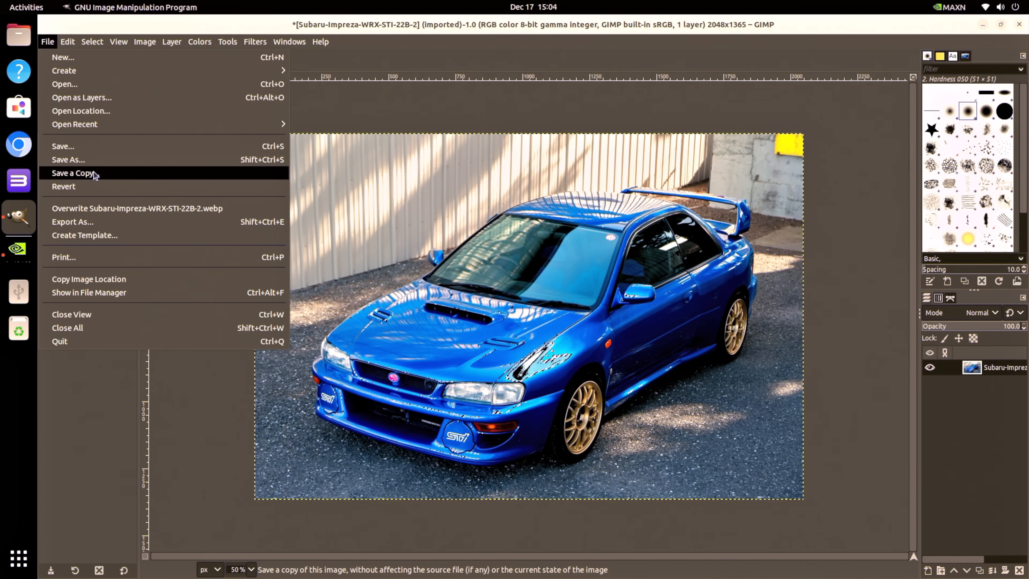
pyautogui.click(73, 222)
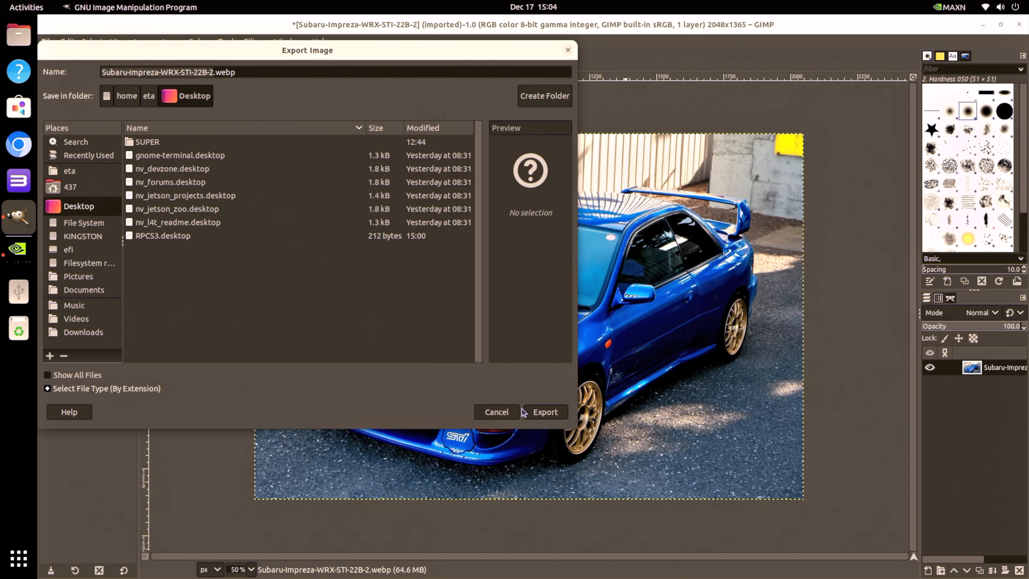
pyautogui.click(545, 412)
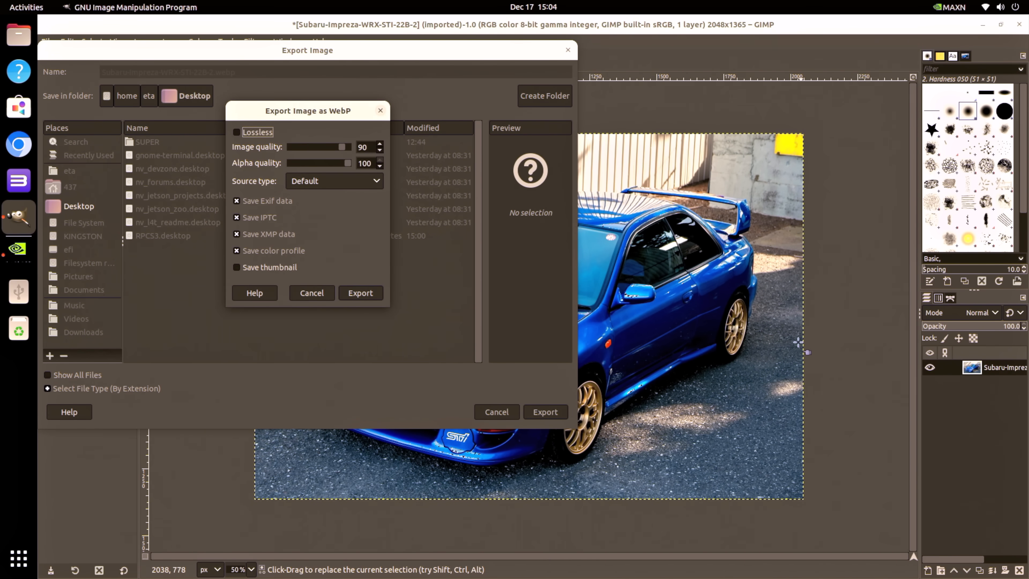
pyautogui.click(237, 132)
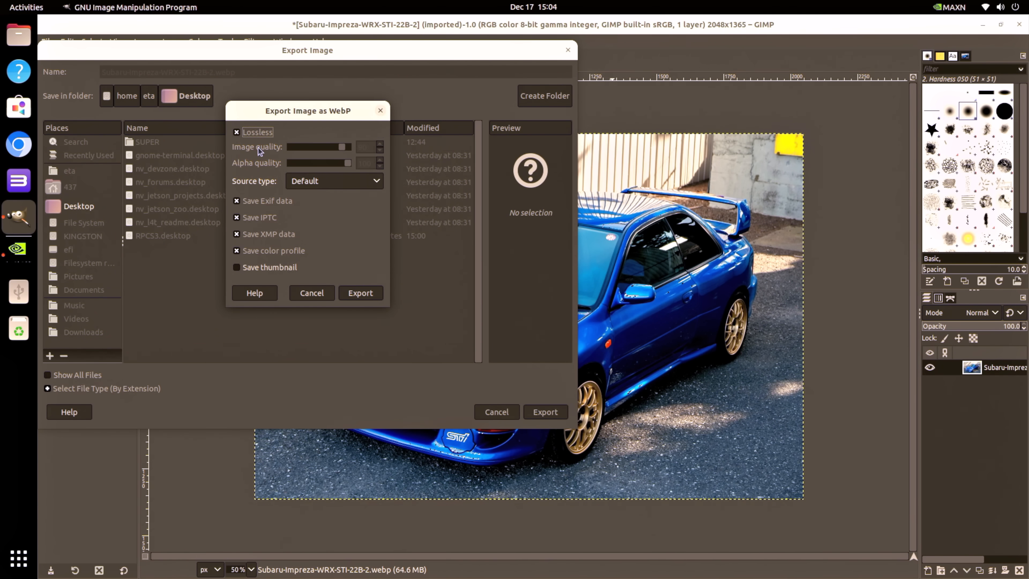
pyautogui.click(359, 293)
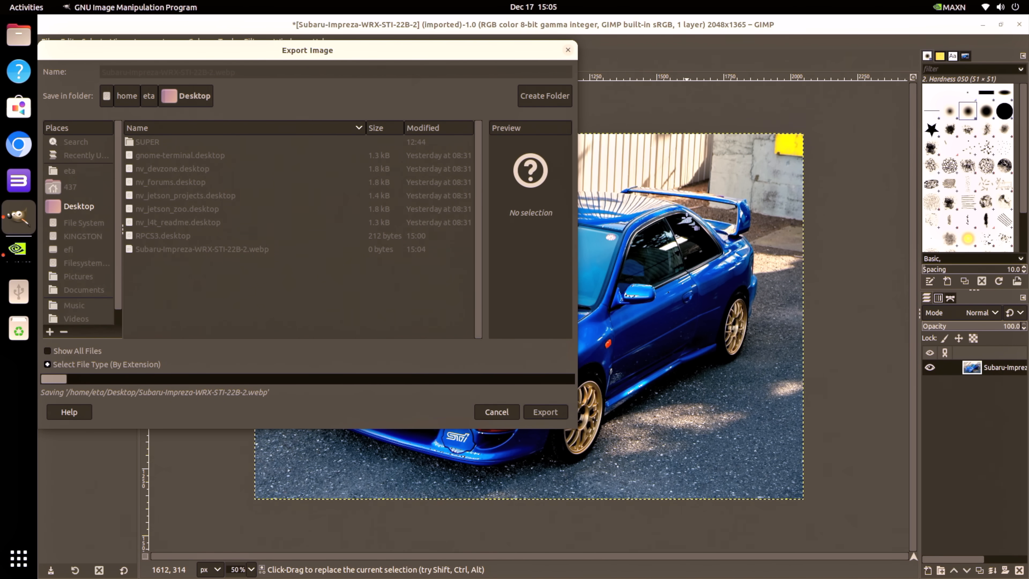
pyautogui.click(544, 412)
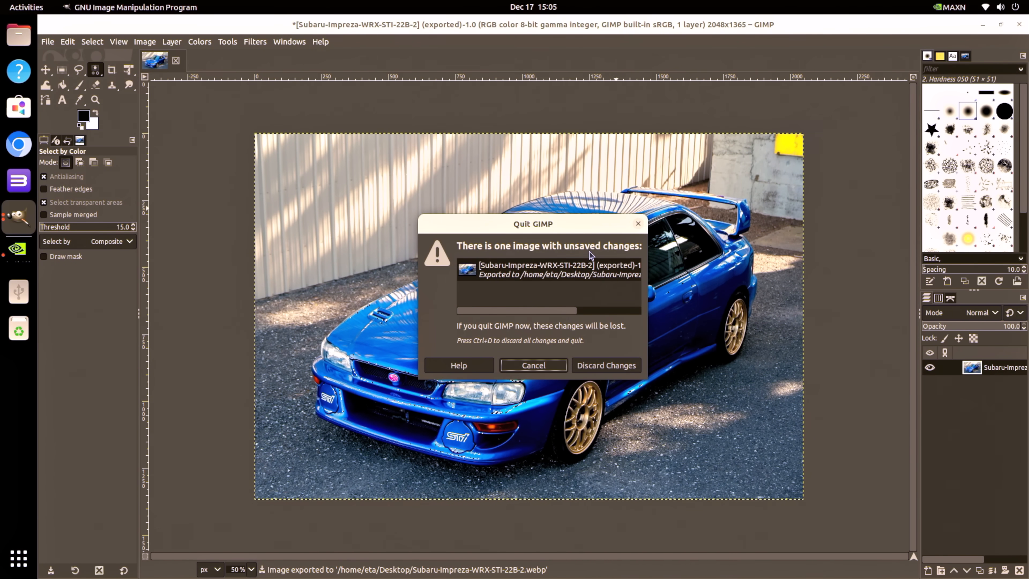
# Discard GIMP's changes, view the exported Subaru image from the Desktop folder, then close Files.
pyautogui.click(604, 365)
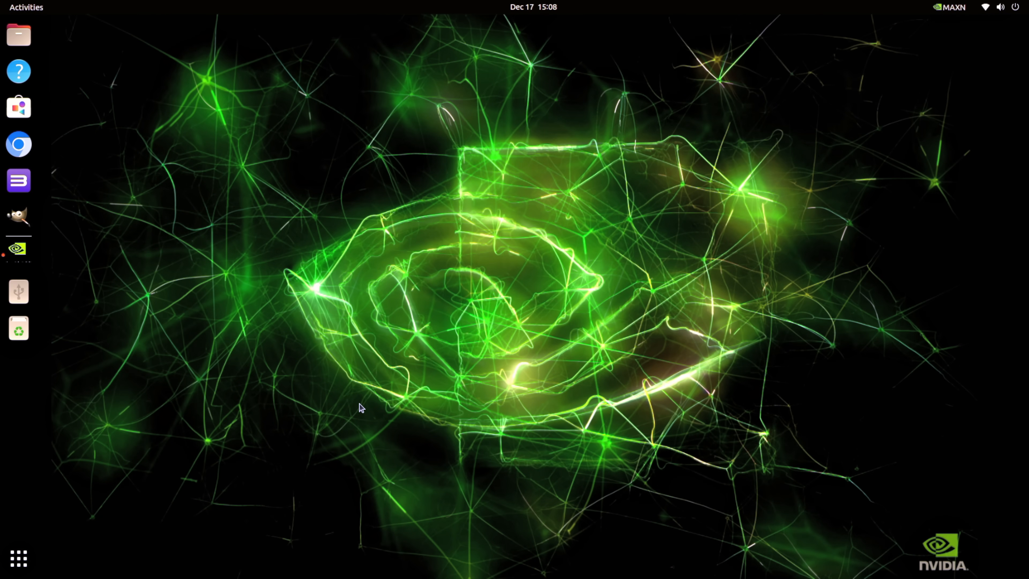
pyautogui.click(18, 34)
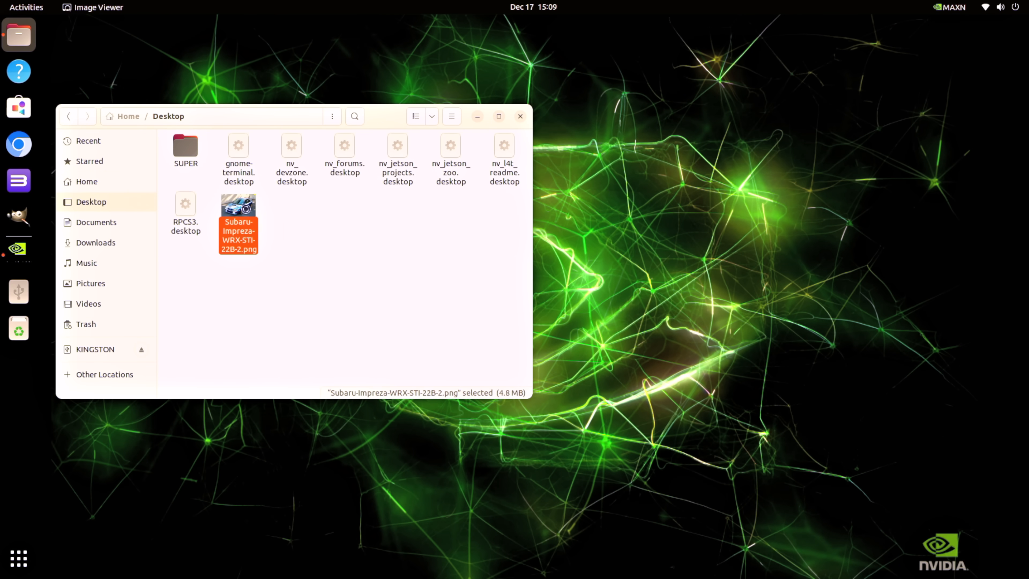
pyautogui.doubleClick(238, 205)
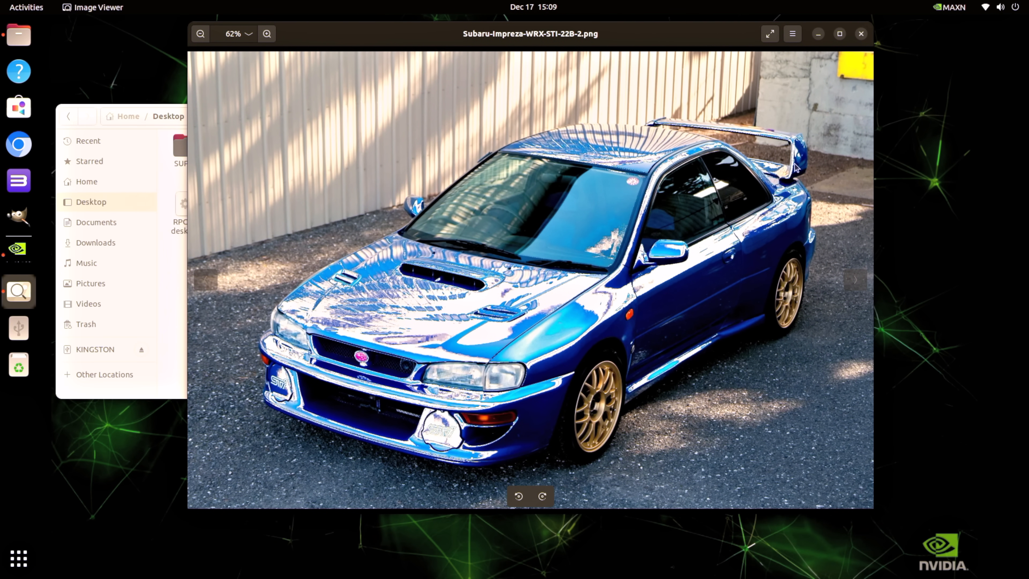
pyautogui.click(860, 33)
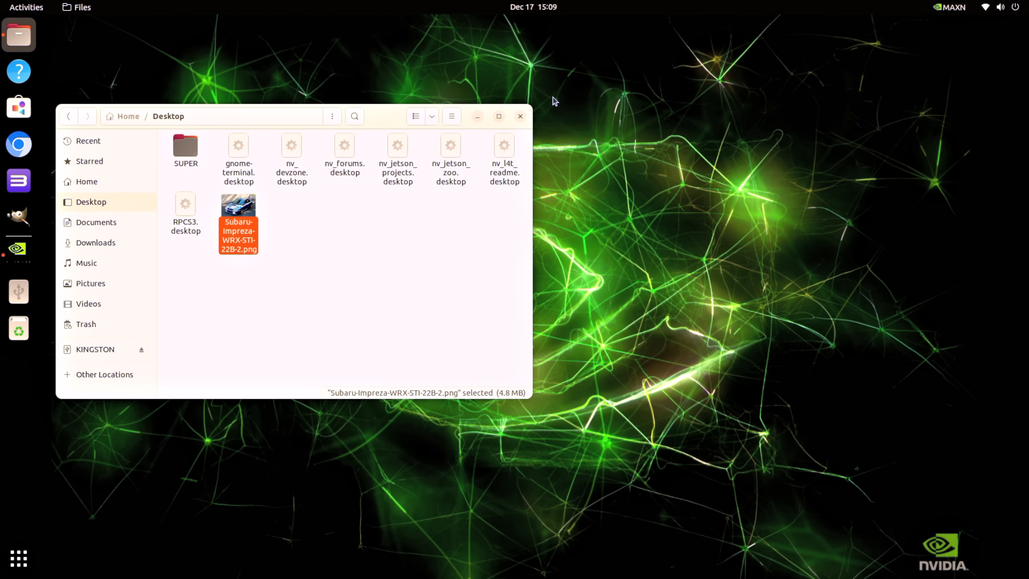
pyautogui.click(520, 117)
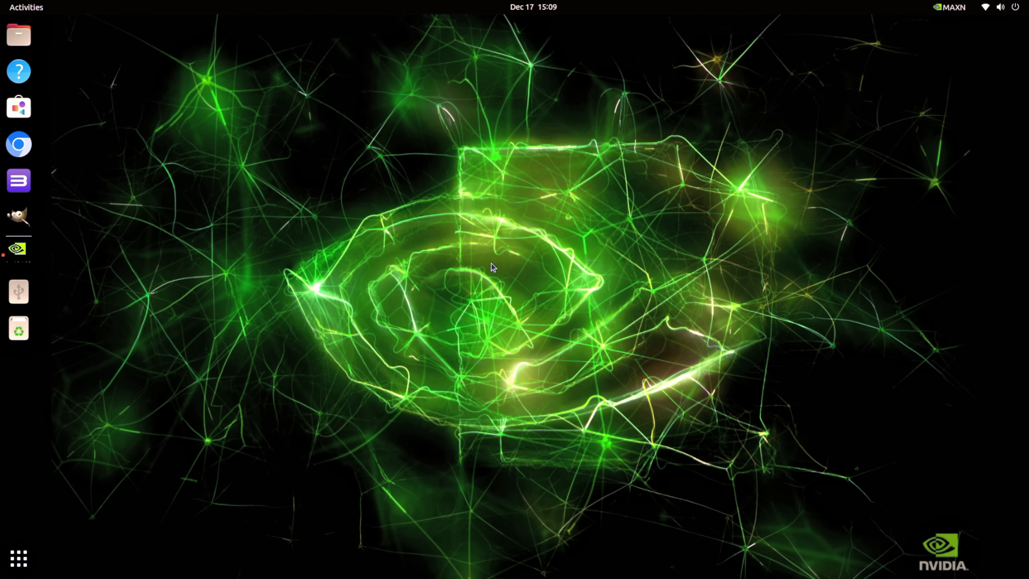
pyautogui.click(18, 107)
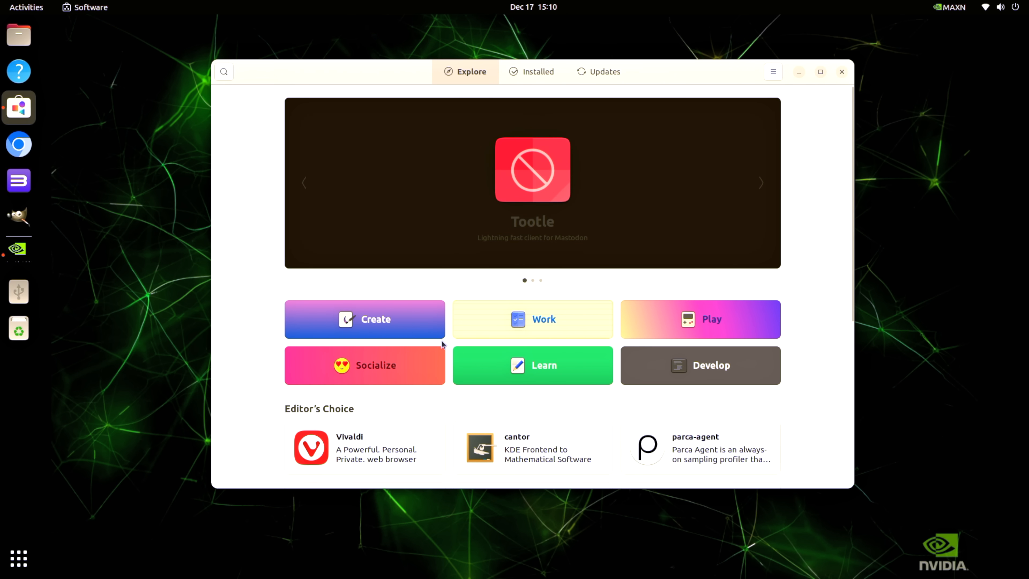
pyautogui.scroll(-3)
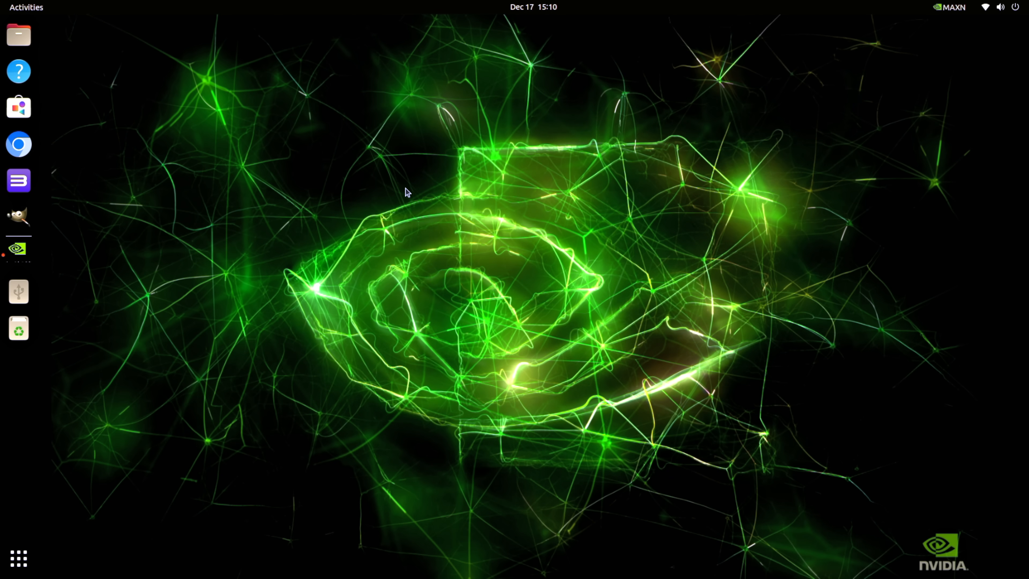
pyautogui.moveTo(437, 225)
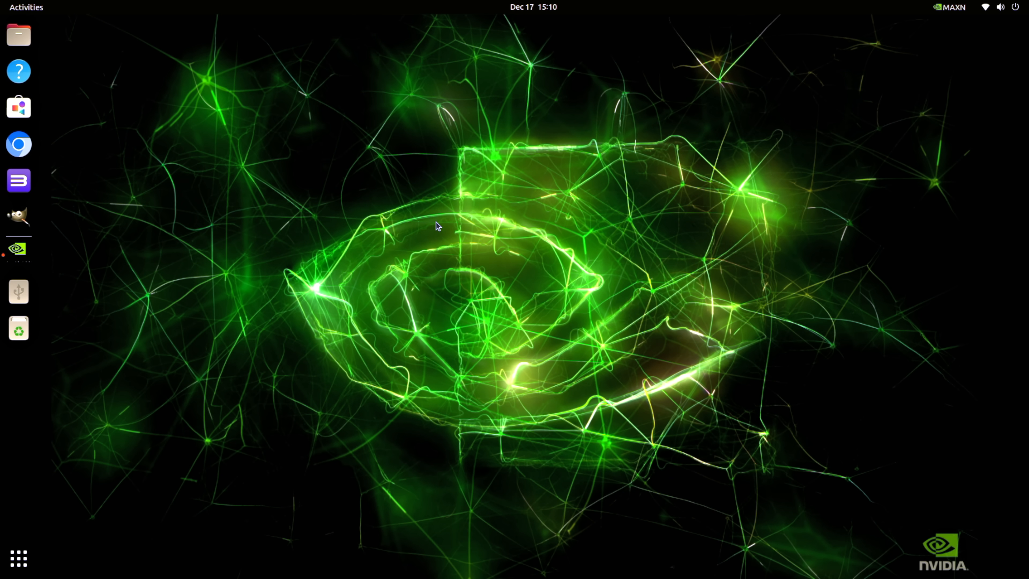
pyautogui.moveTo(427, 329)
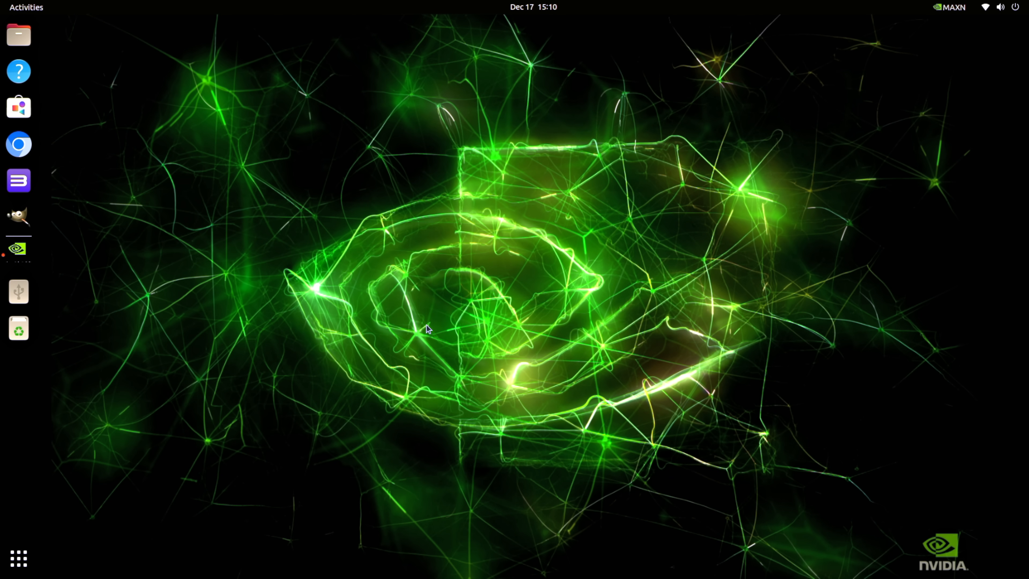
pyautogui.moveTo(18, 181)
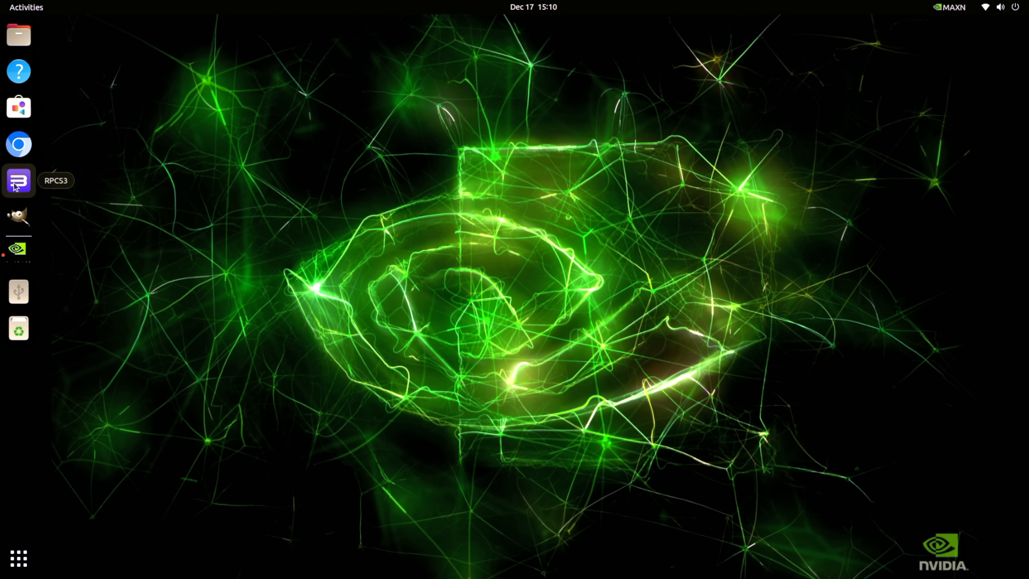
pyautogui.moveTo(589, 233)
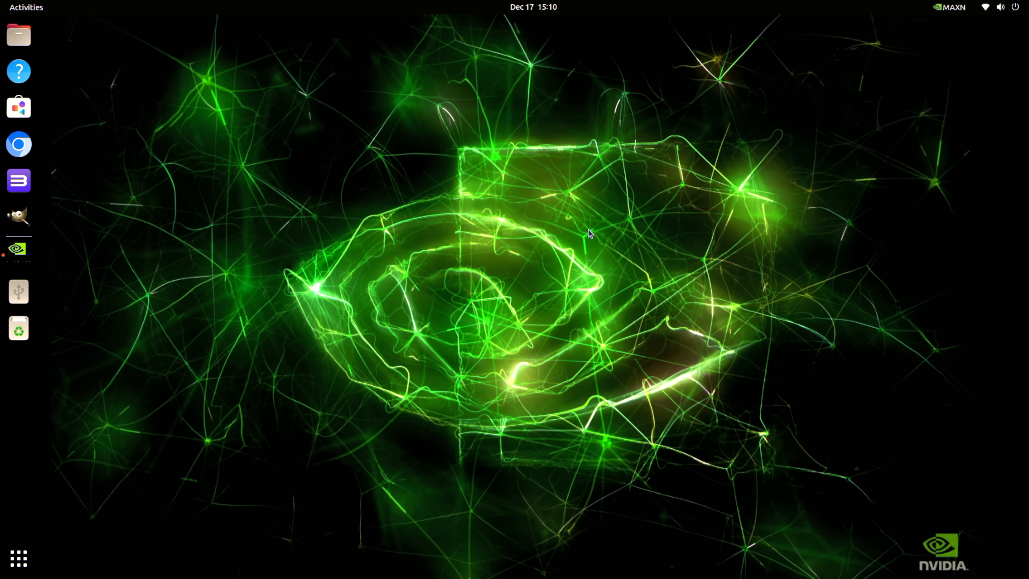
# Launch RPCS3, confirm Vulkan renderer on the Tegra Orin graphics device, and save the settings.
pyautogui.click(18, 181)
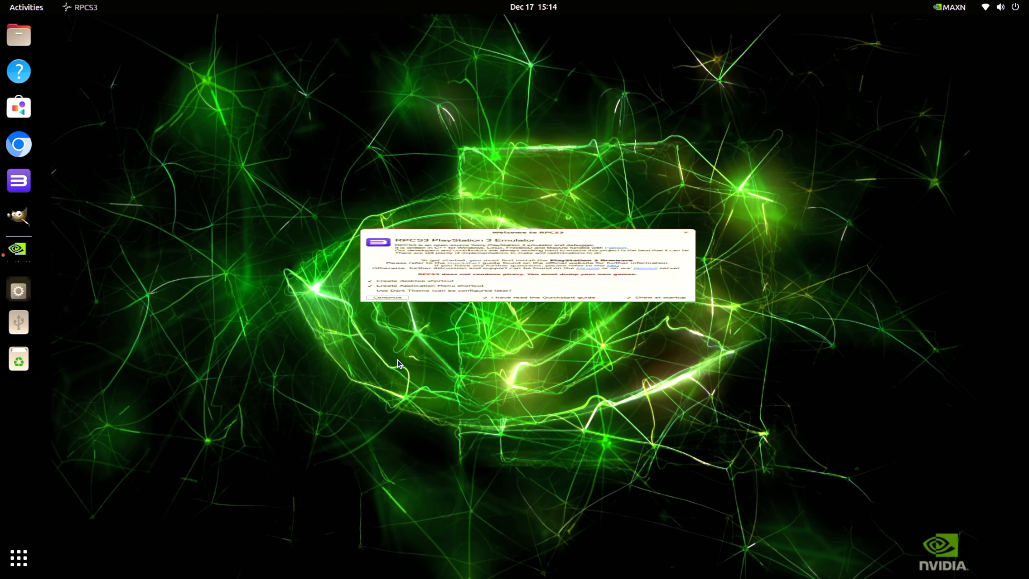
pyautogui.click(386, 296)
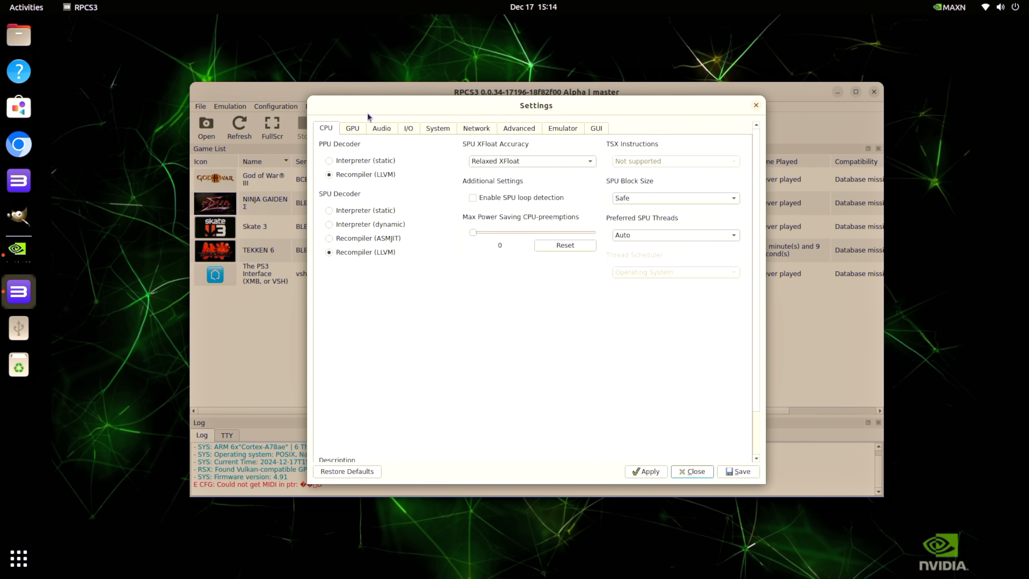
pyautogui.click(353, 128)
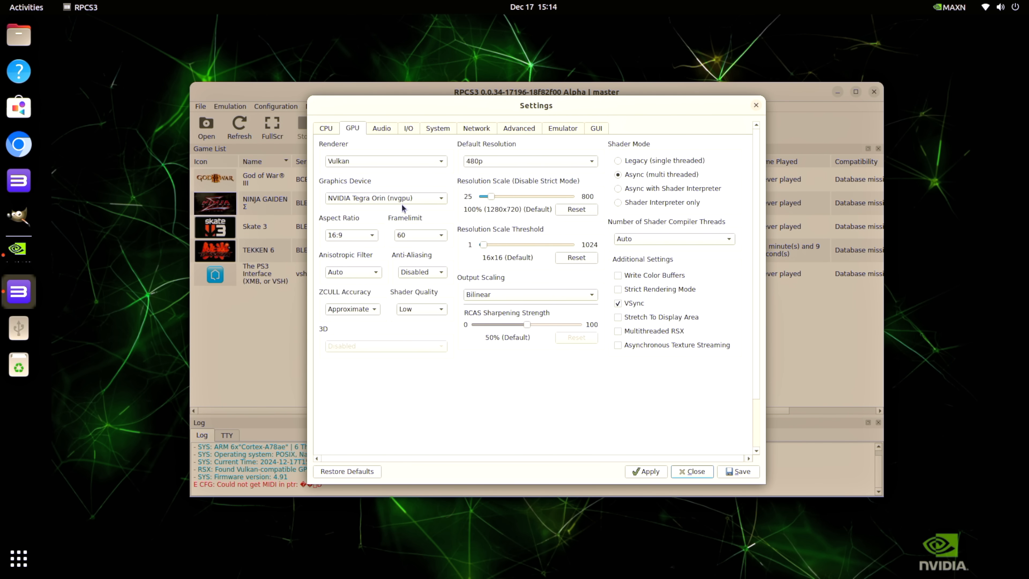
pyautogui.click(386, 198)
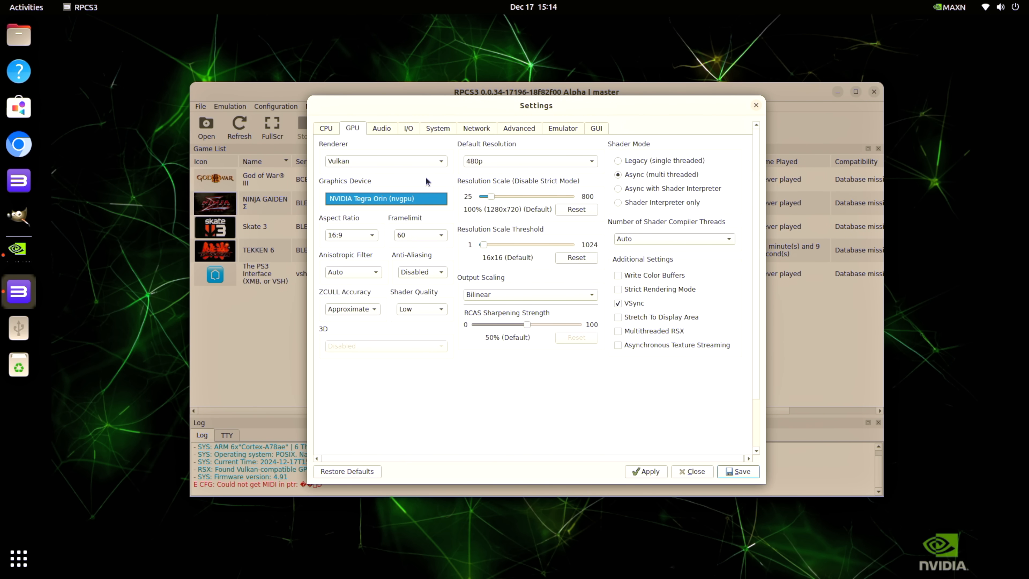
pyautogui.click(385, 161)
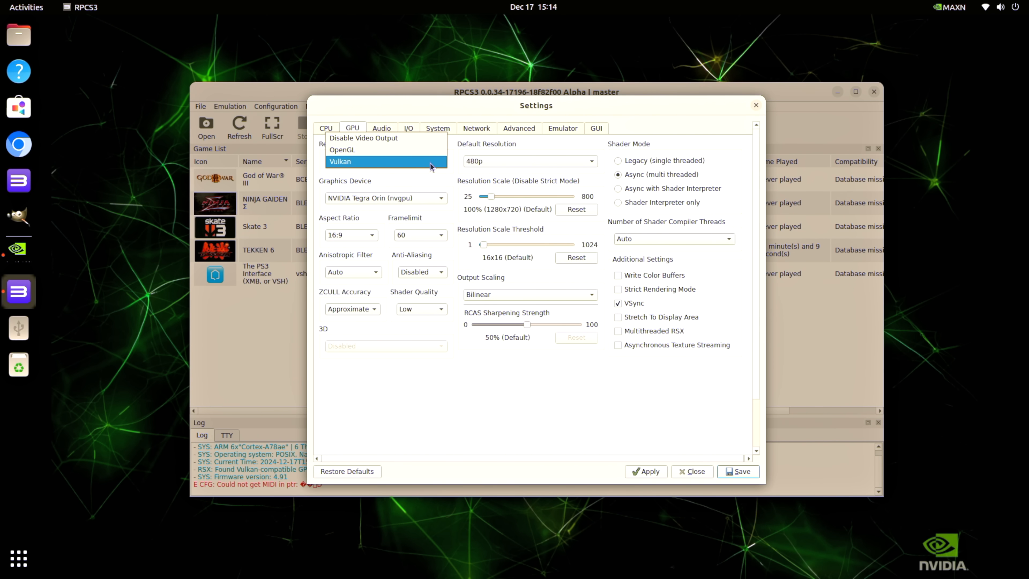
pyautogui.click(341, 161)
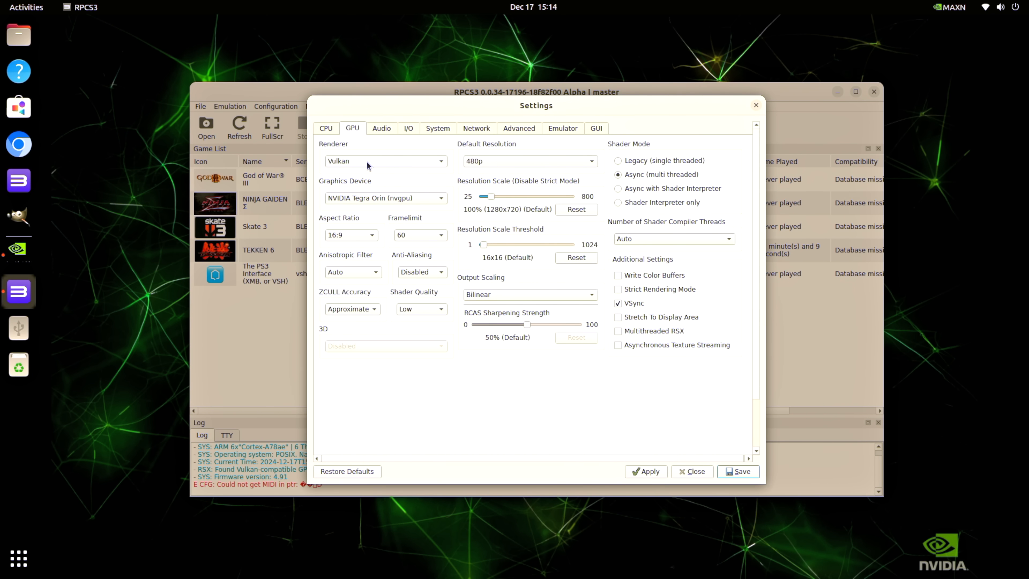
pyautogui.moveTo(506, 174)
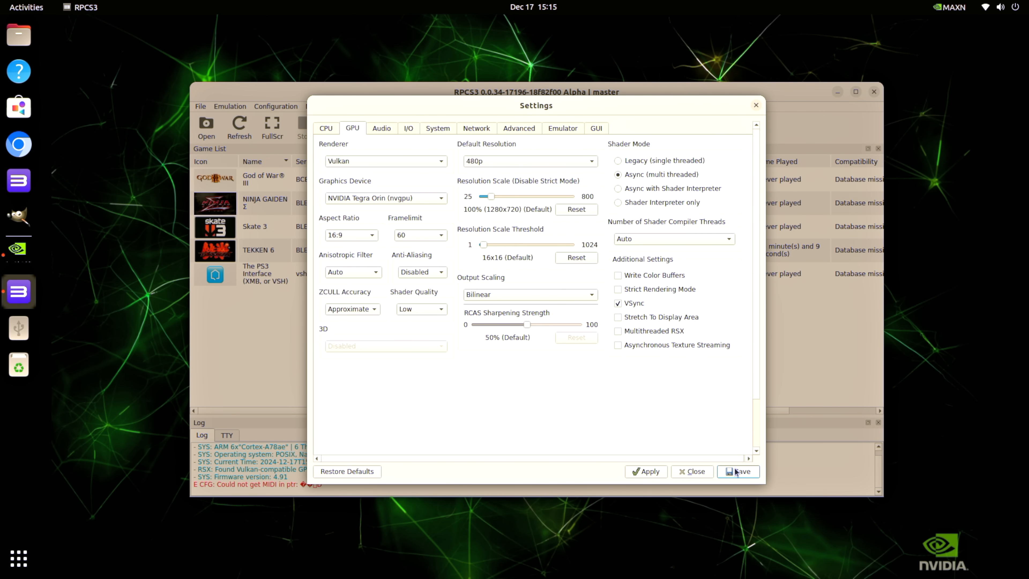
pyautogui.click(737, 471)
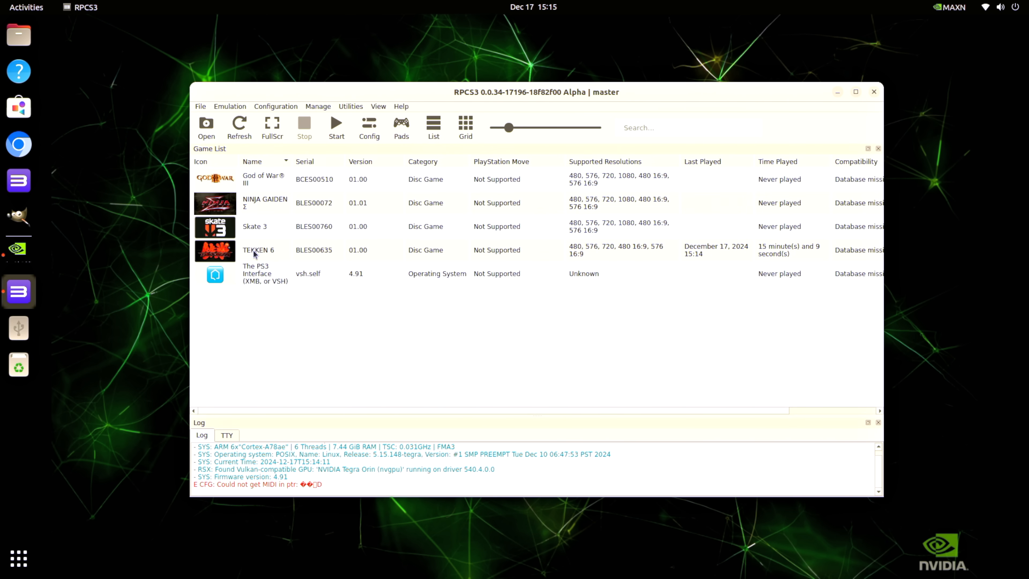
# Boot TEKKEN 6 from the game list and maximize its window.
pyautogui.doubleClick(258, 249)
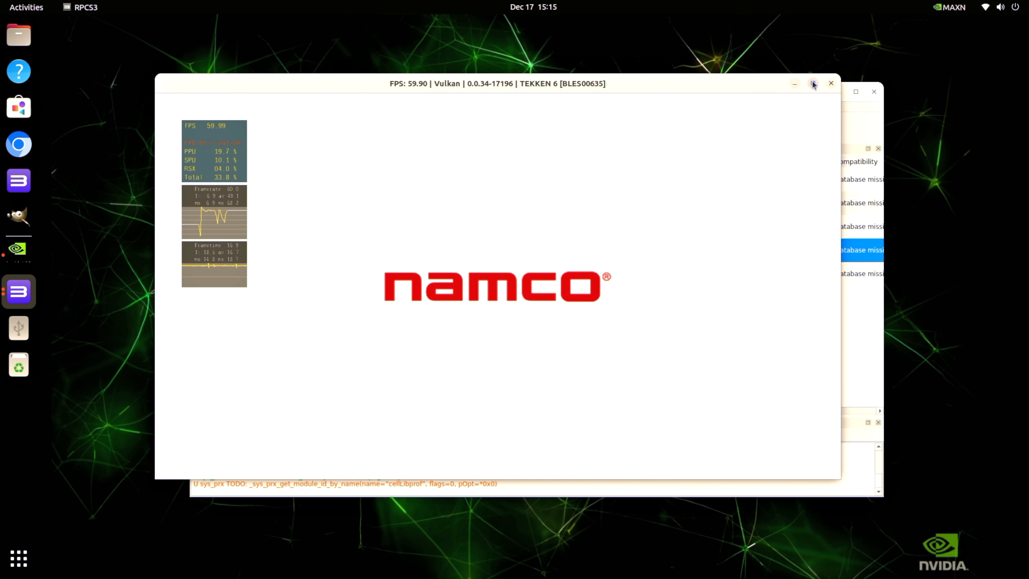
pyautogui.click(813, 84)
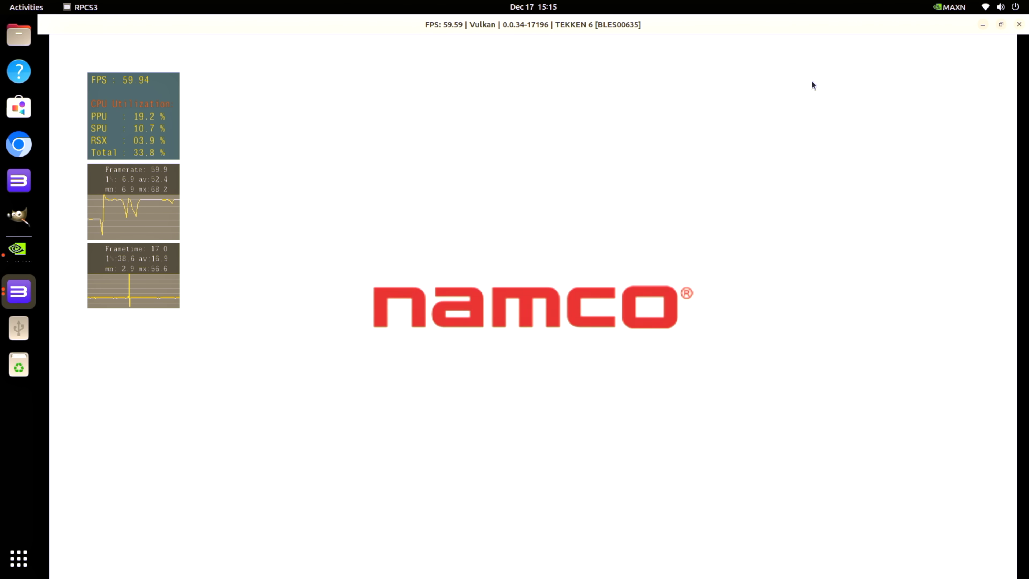